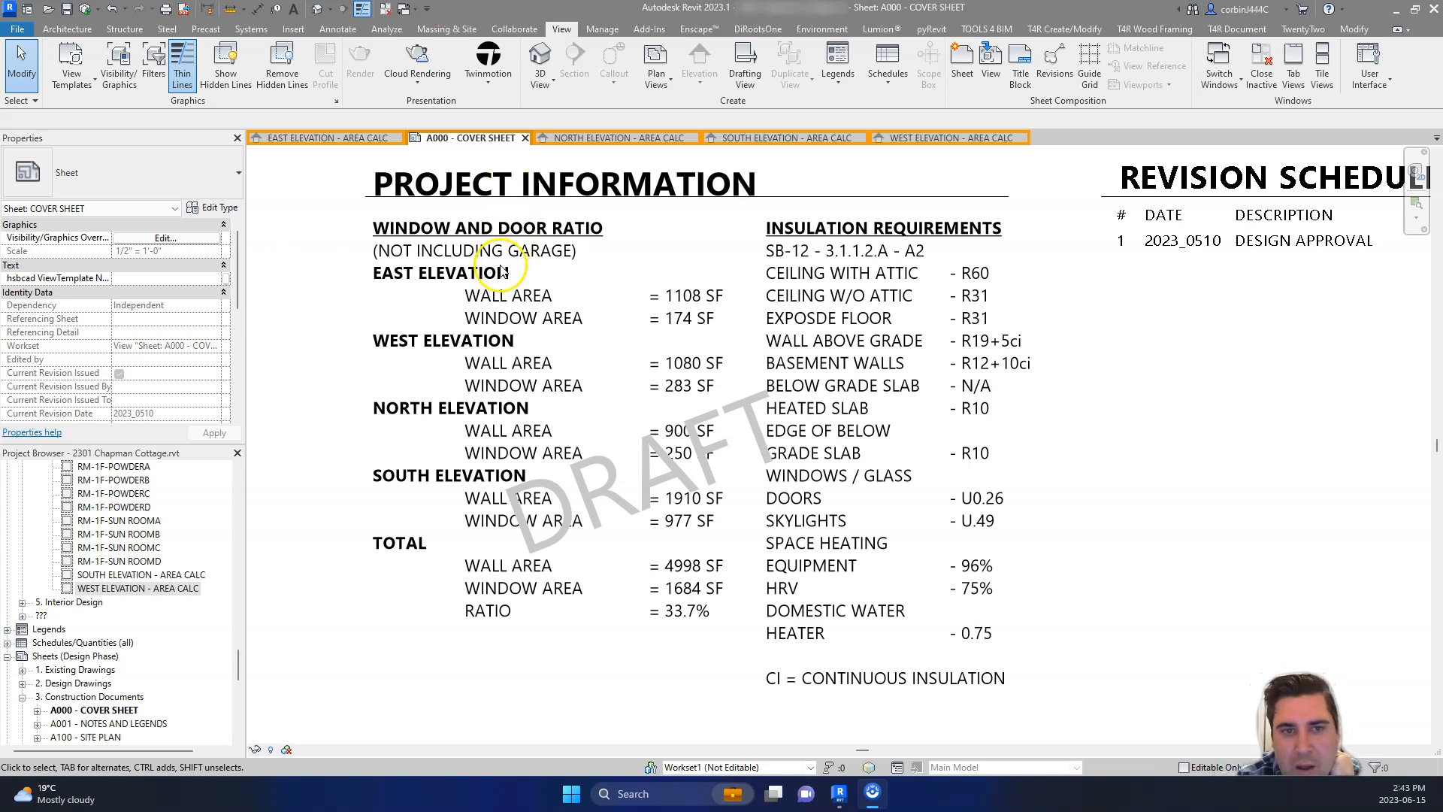
mouse_move(592, 256)
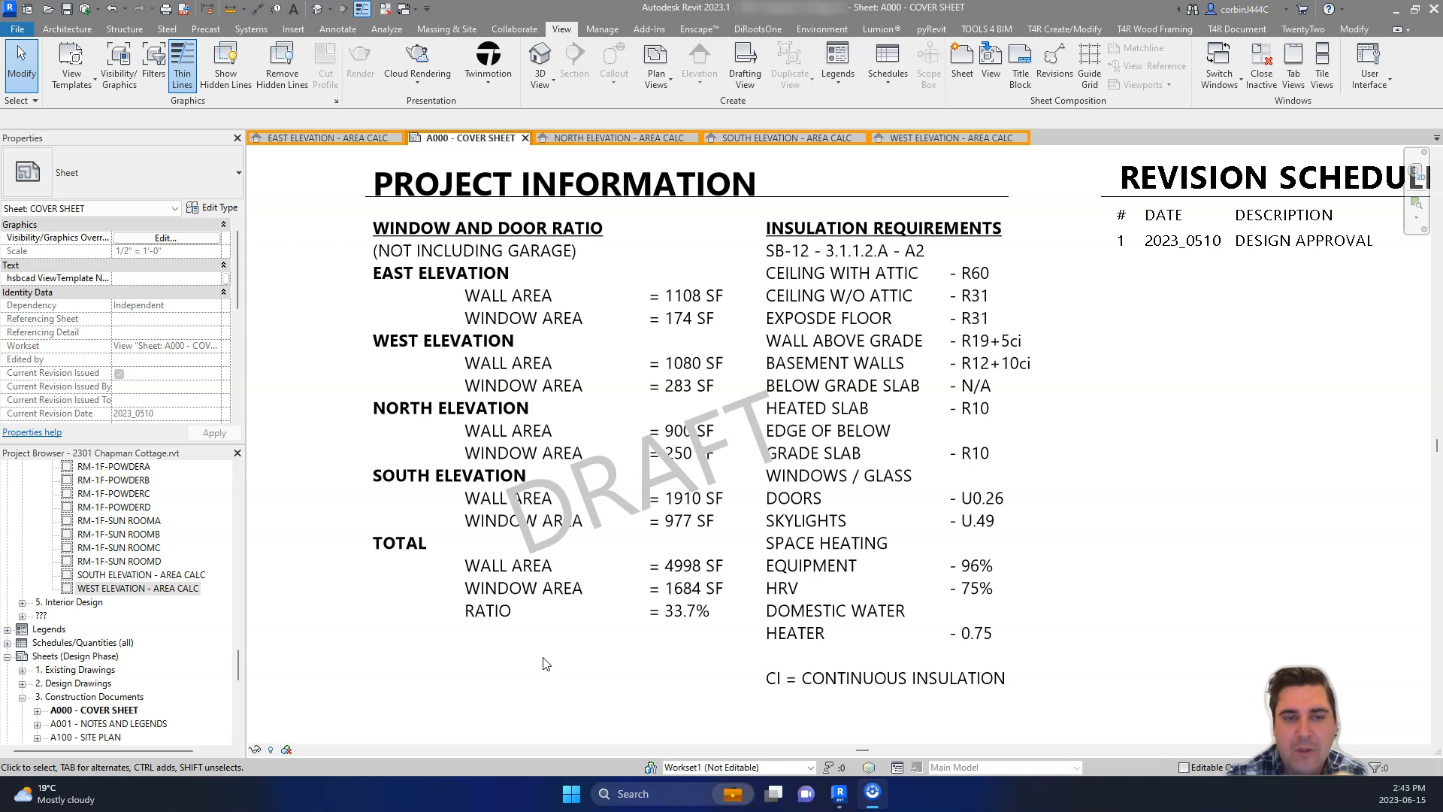
mouse_move(424, 377)
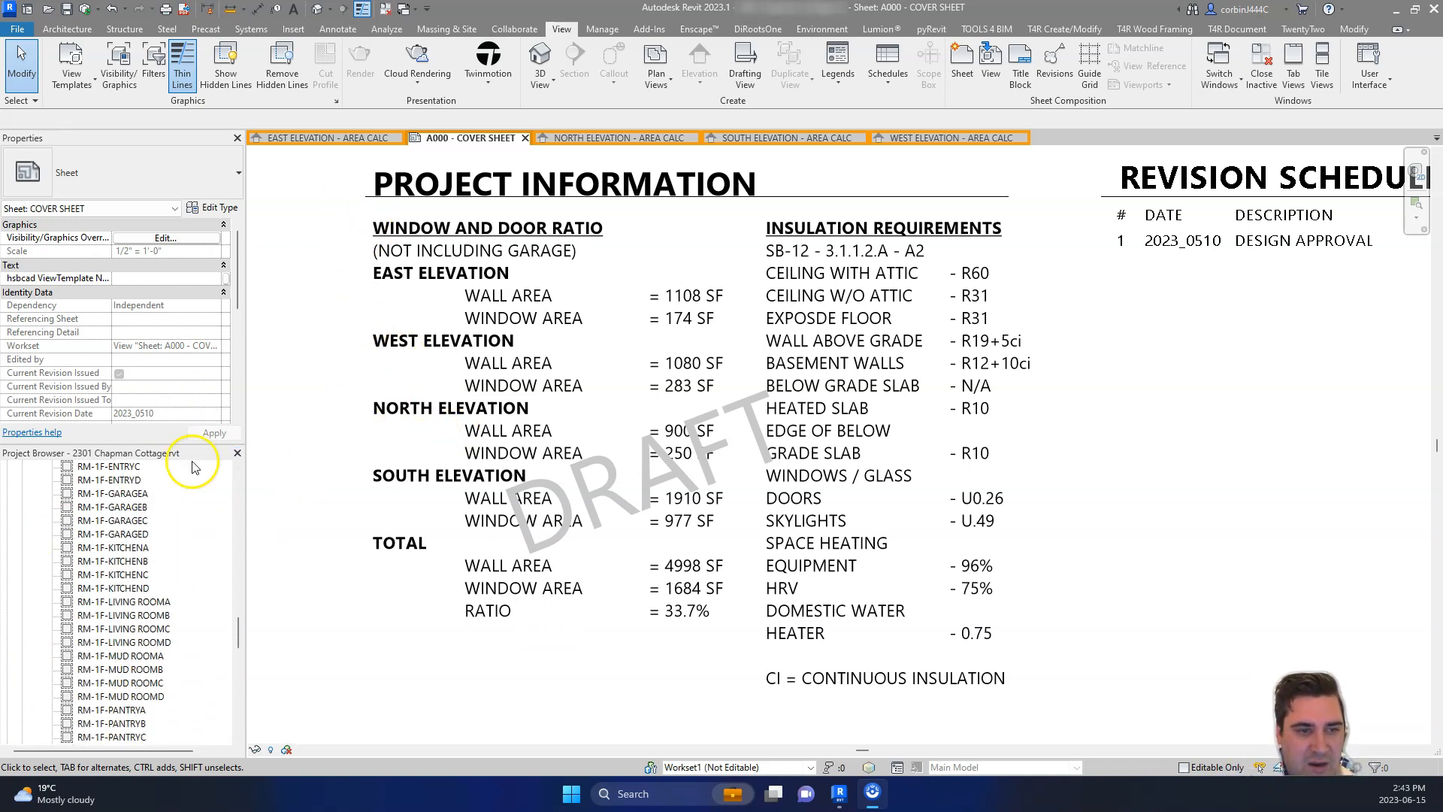
Step: Switch via East to the South Elevation area-calc view and temporarily hide its existing filled regions
click(321, 137)
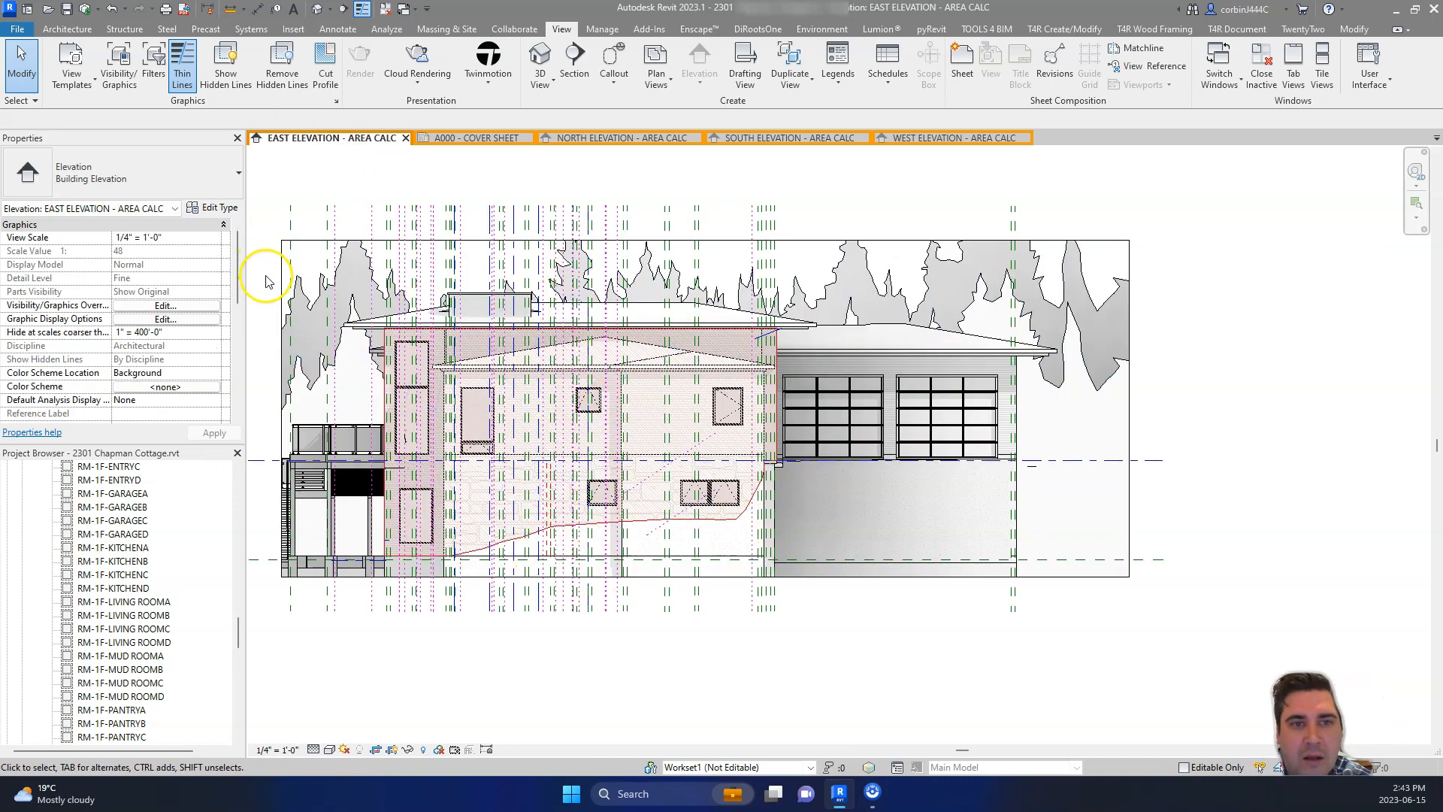
mouse_move(718, 143)
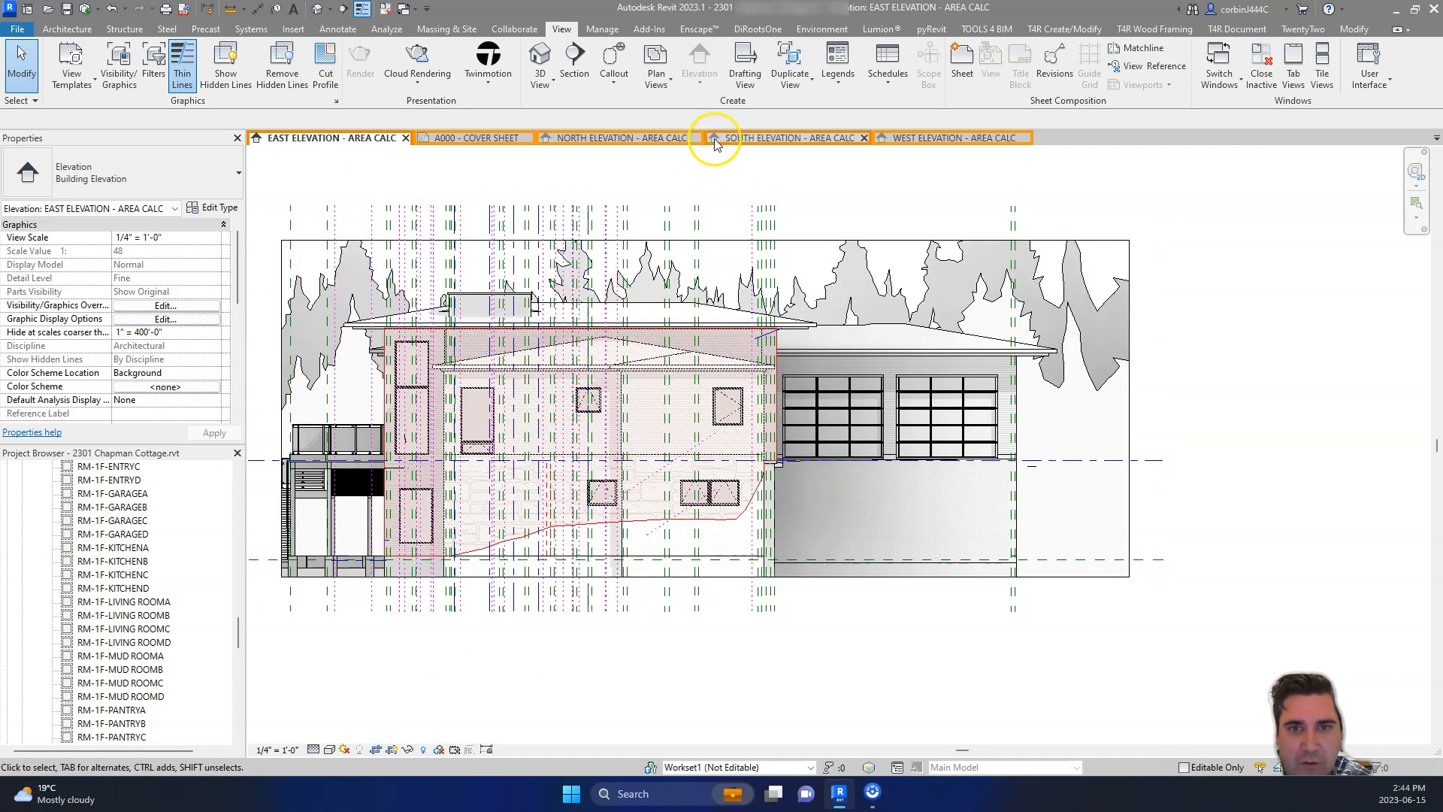
click(786, 137)
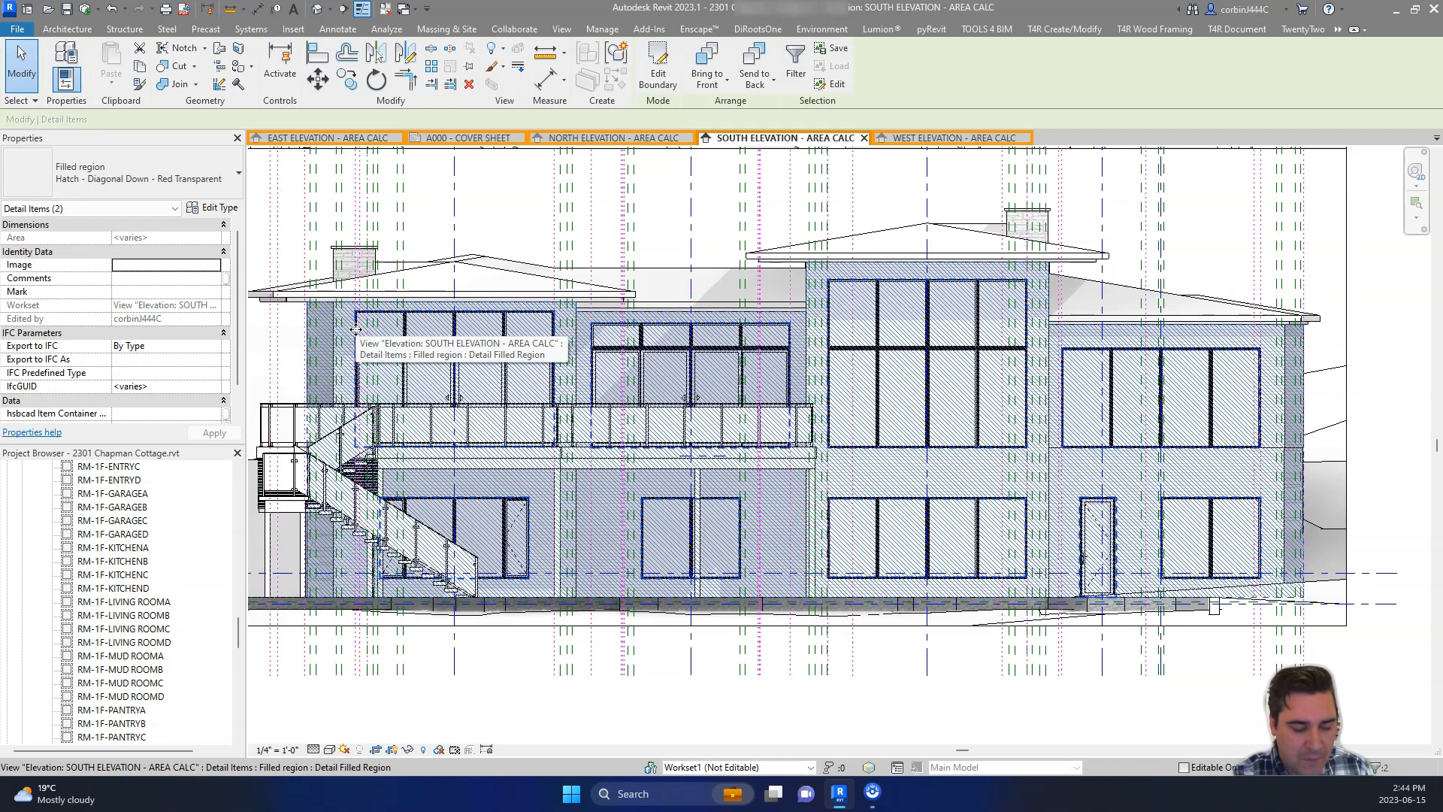
click(559, 29)
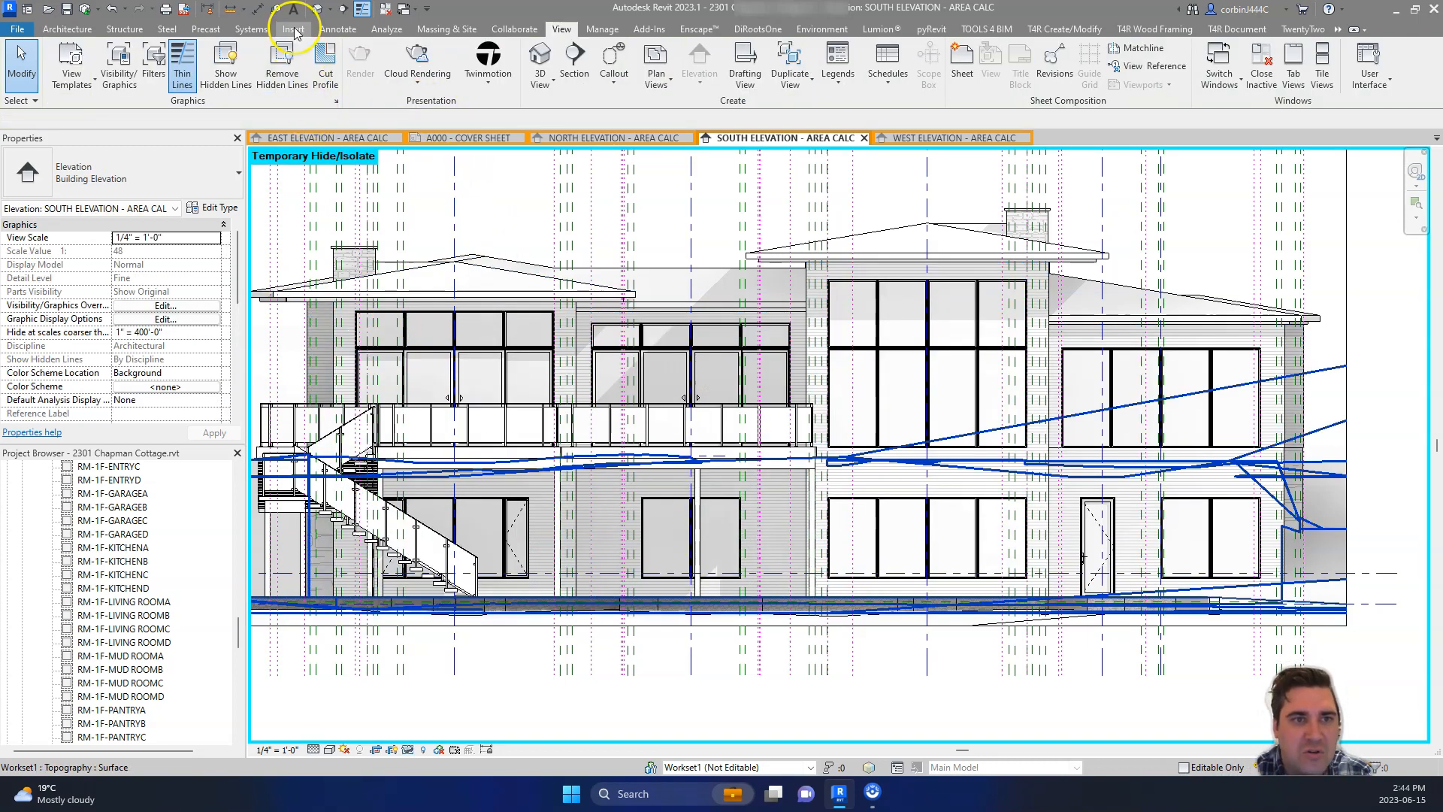
mouse_move(66, 29)
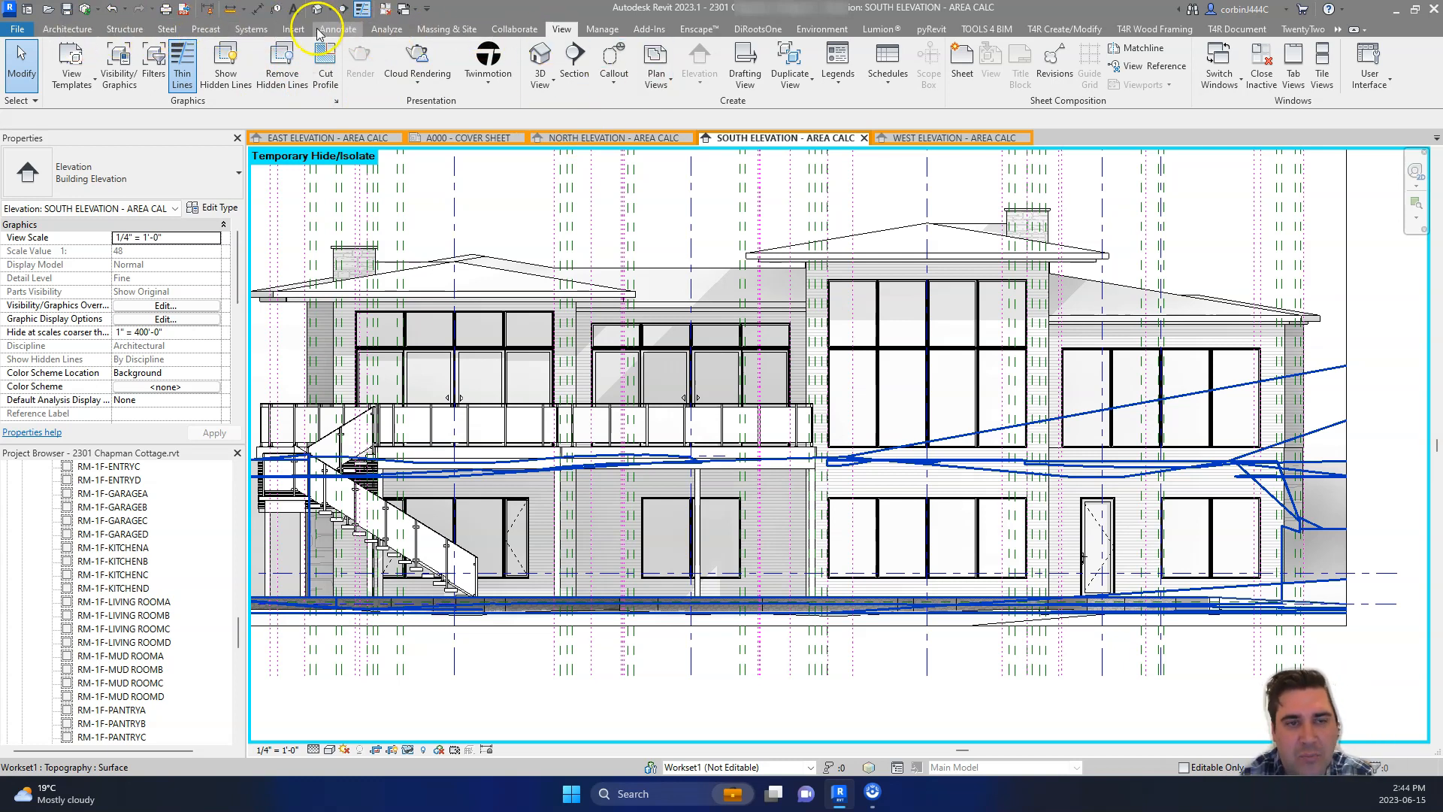
Step: Start a Hatch - Diagonal Down - Red Transparent filled region and trace the south wall outline boundary
click(337, 29)
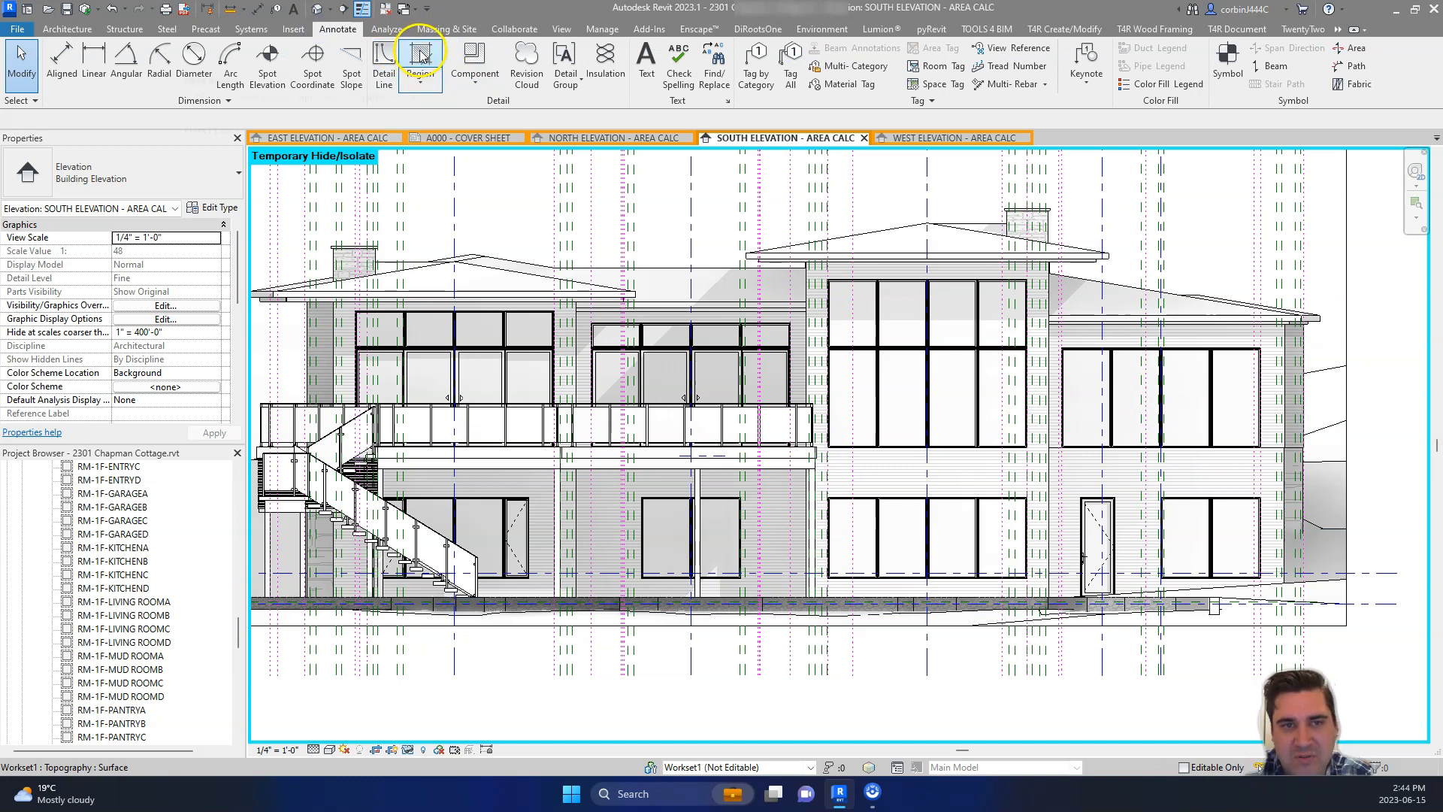
mouse_move(419, 56)
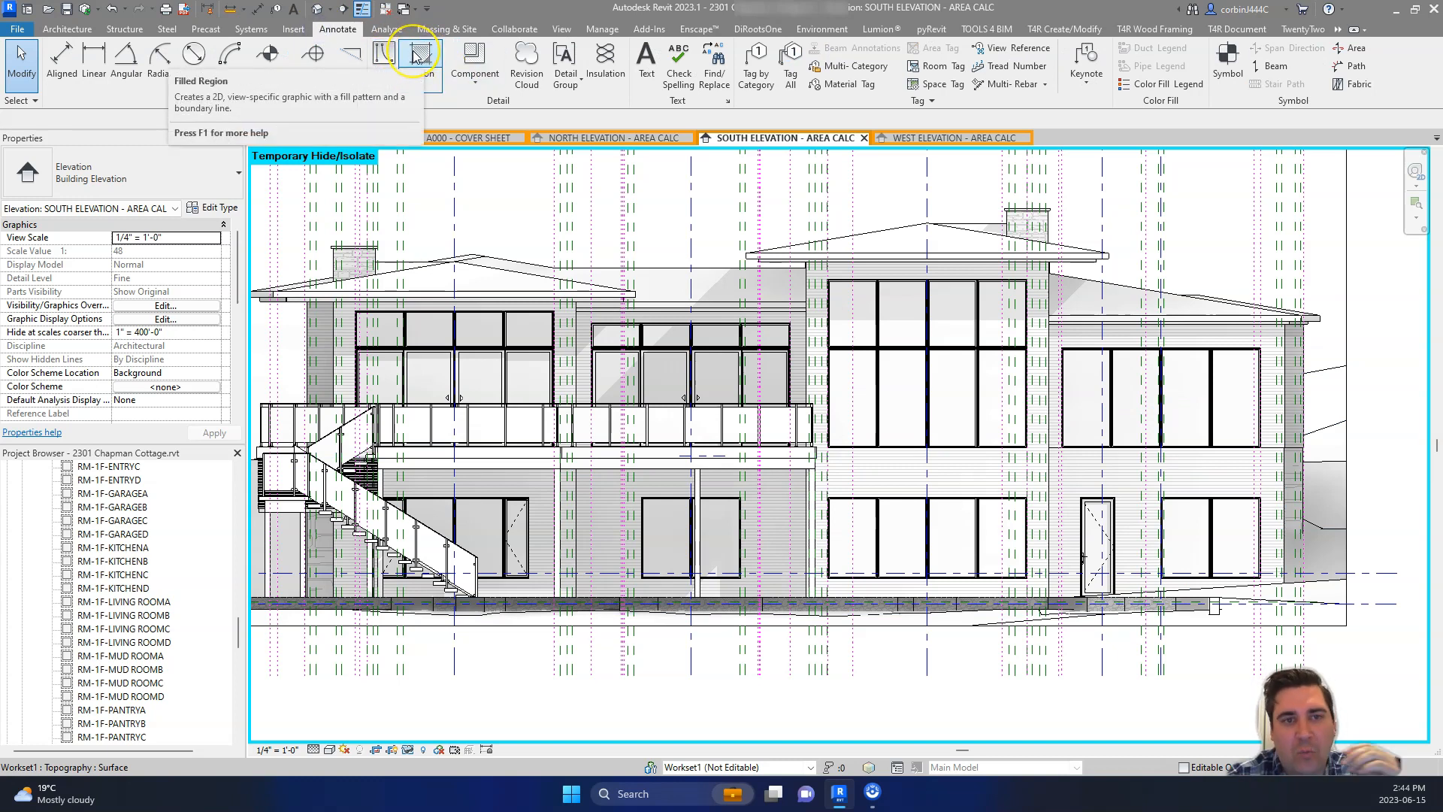
mouse_move(420, 55)
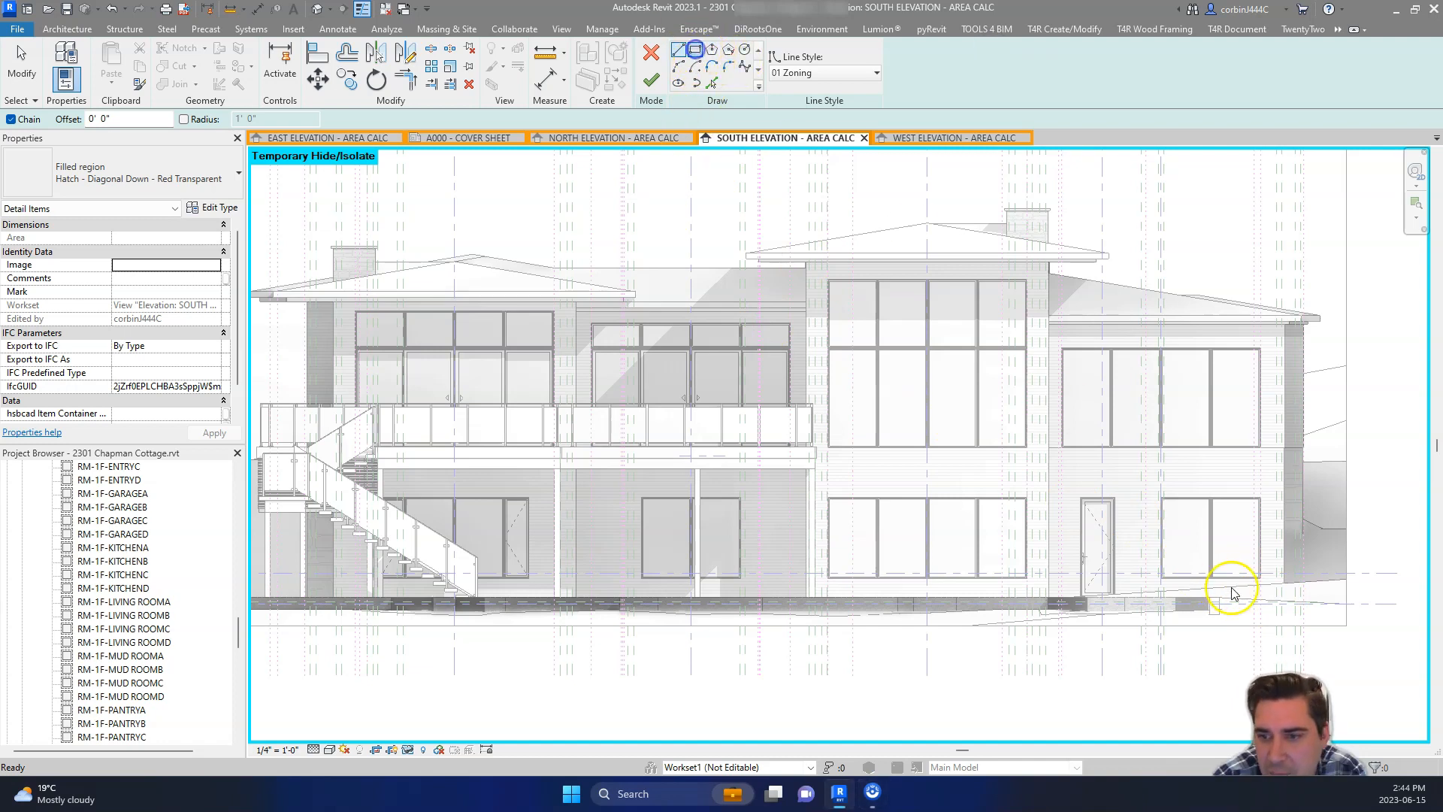
mouse_move(1288, 326)
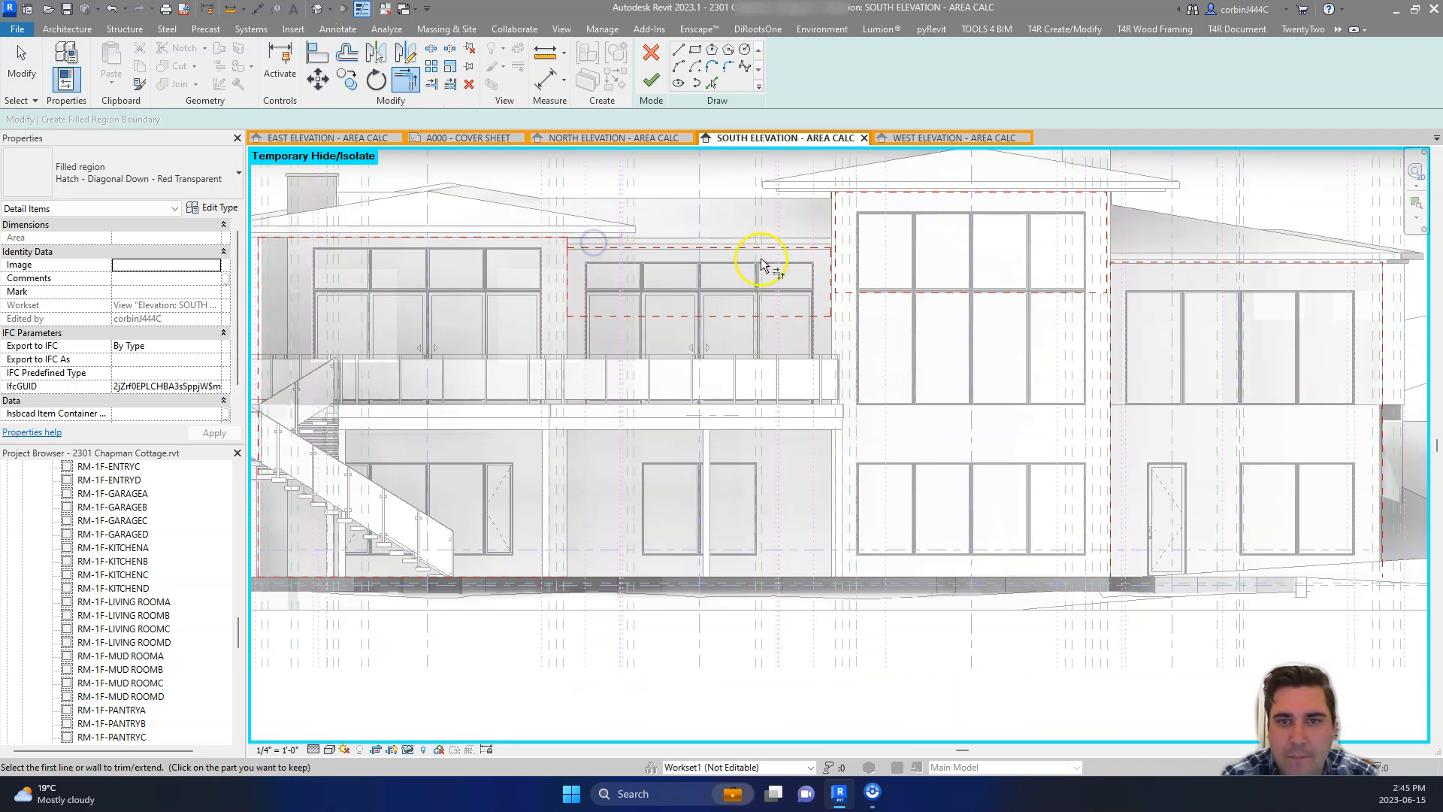
scroll(up, 3)
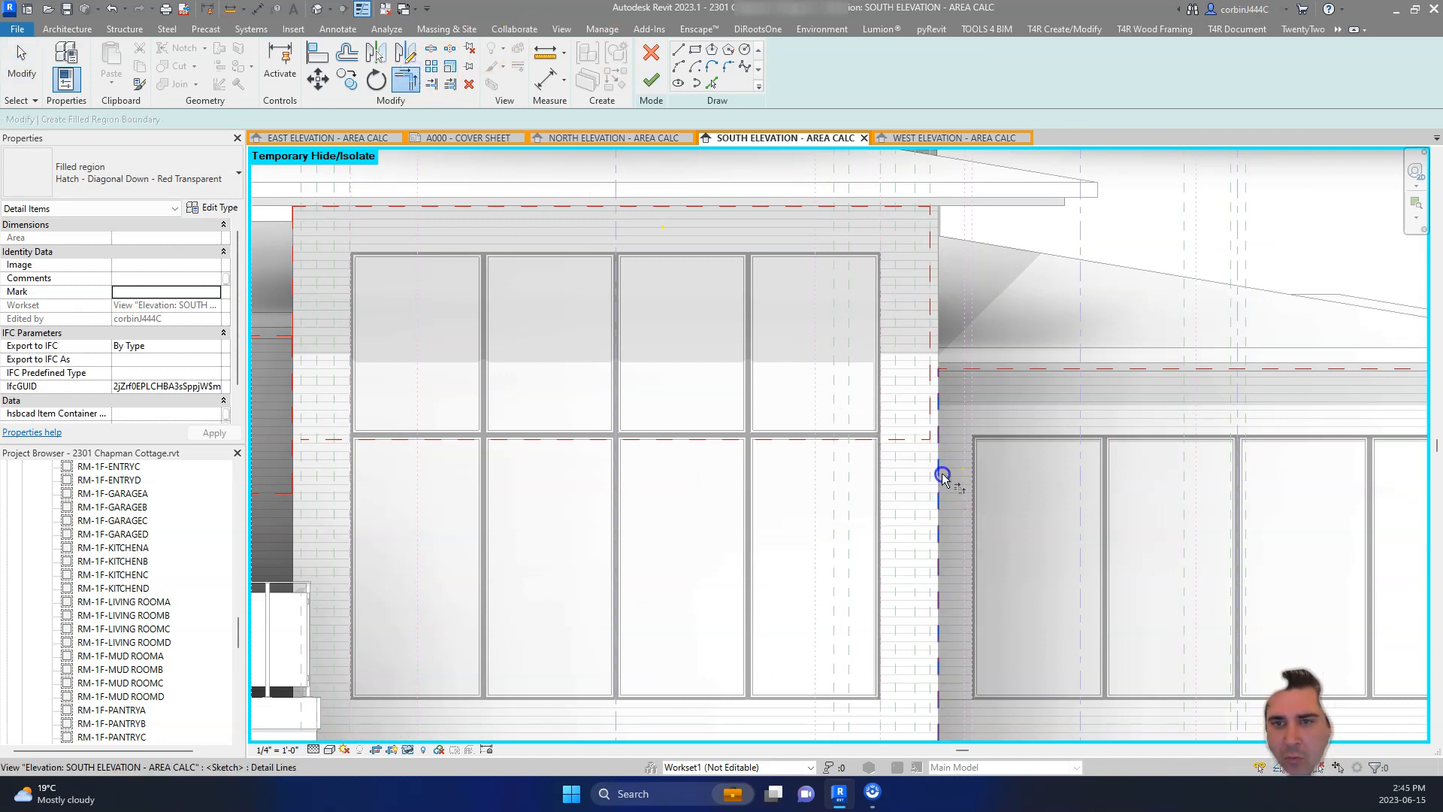
mouse_move(943, 255)
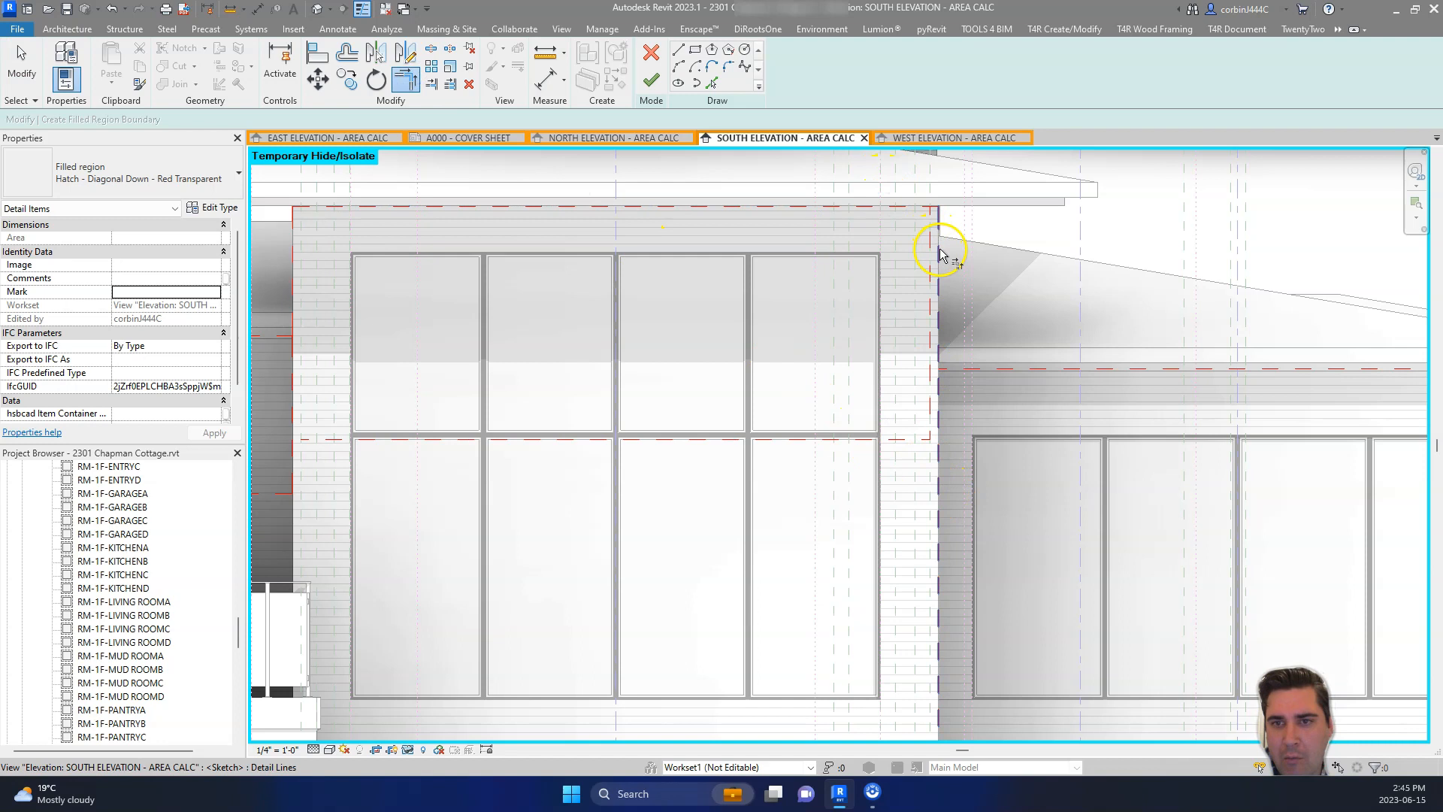
scroll(down, 3)
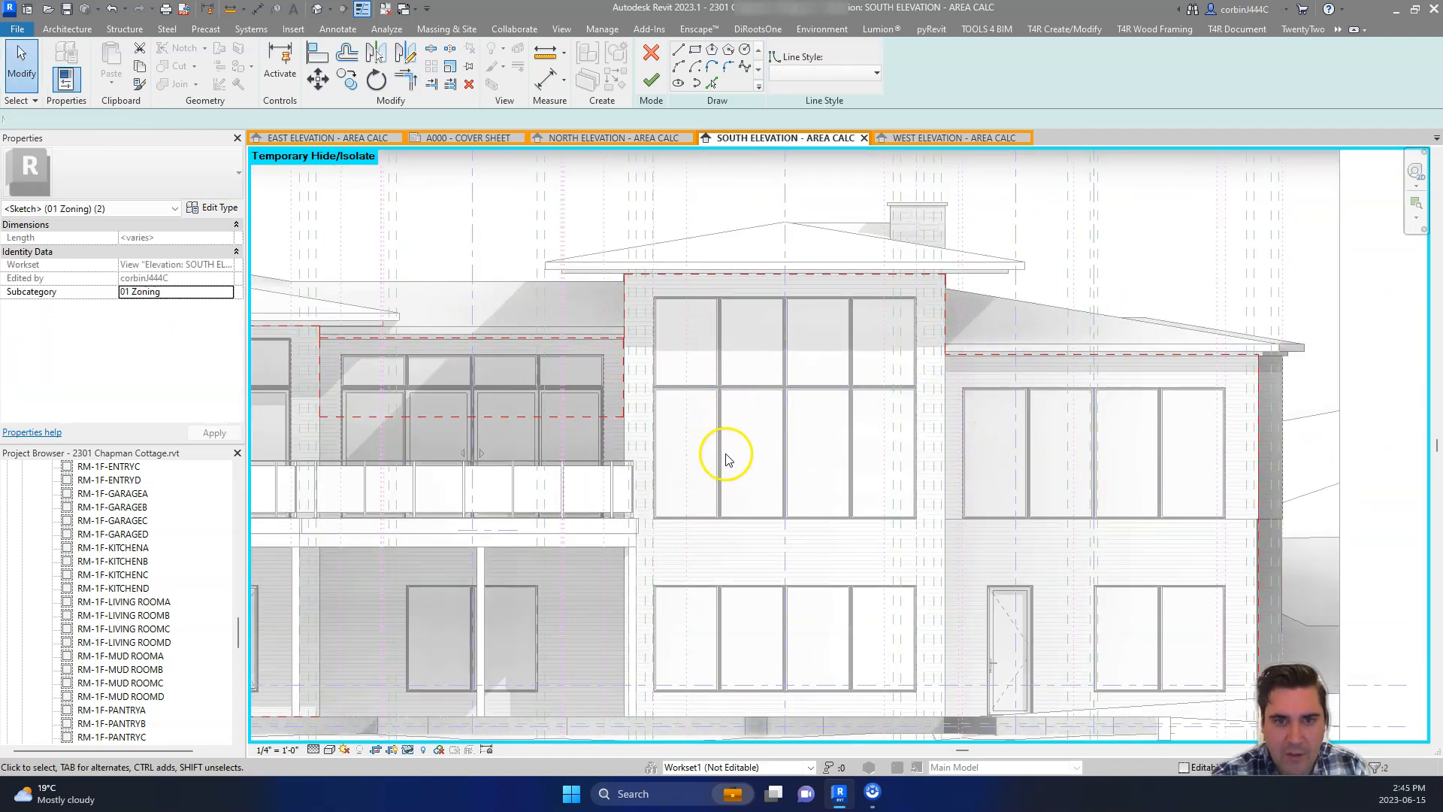
click(645, 343)
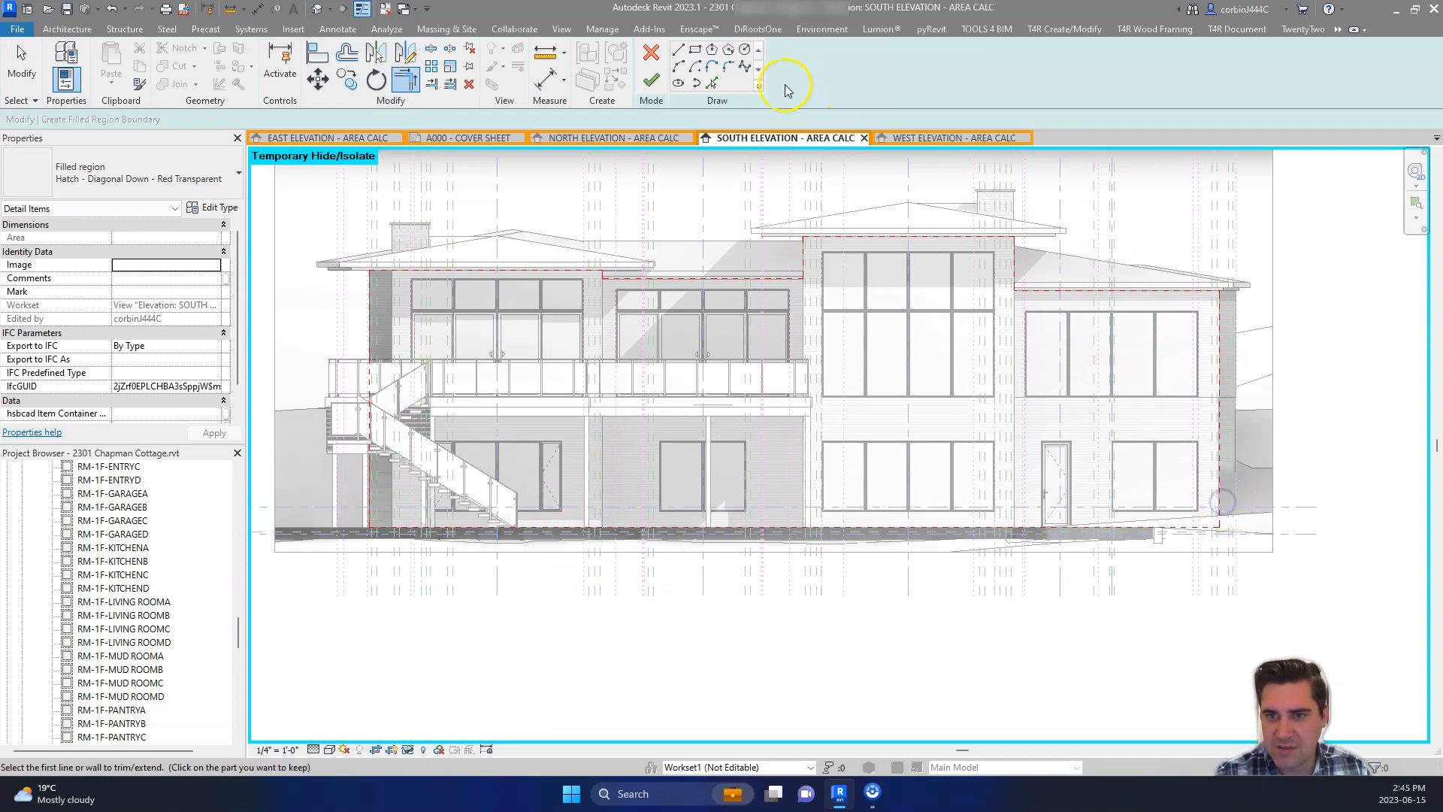
click(651, 80)
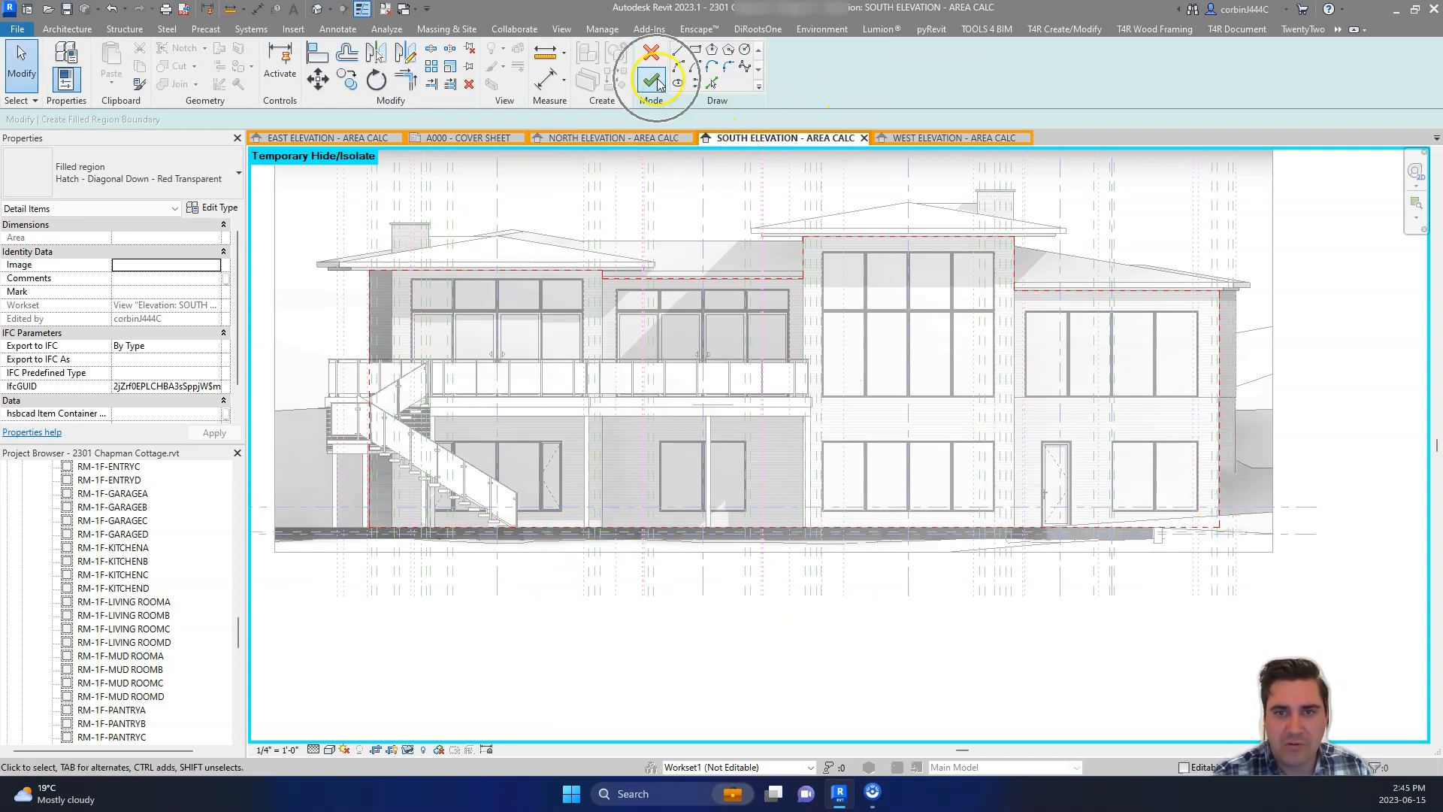
Step: Finish the wall region and adjust it to about 1,912 SF against the cover sheet's 1,910 value
click(649, 83)
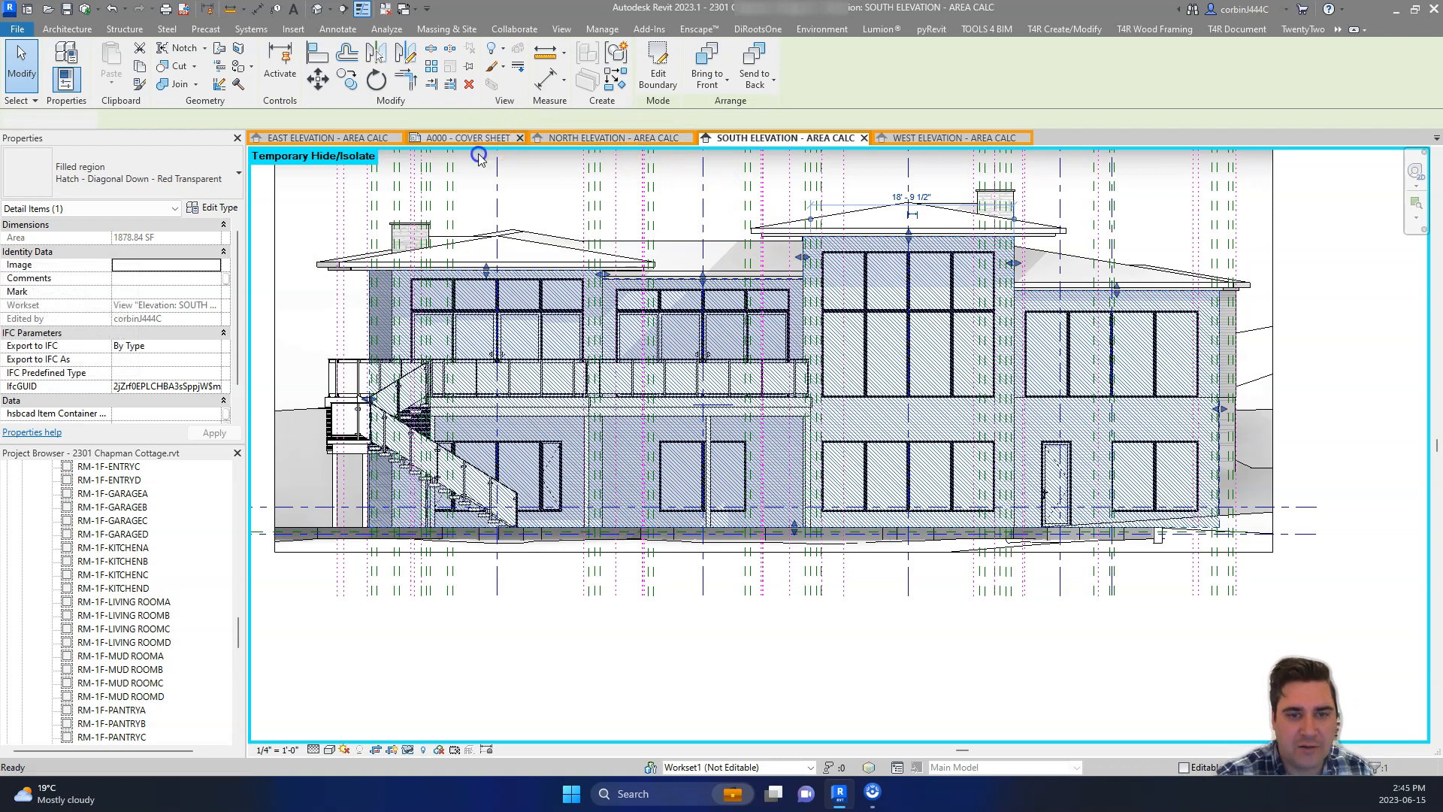
click(466, 137)
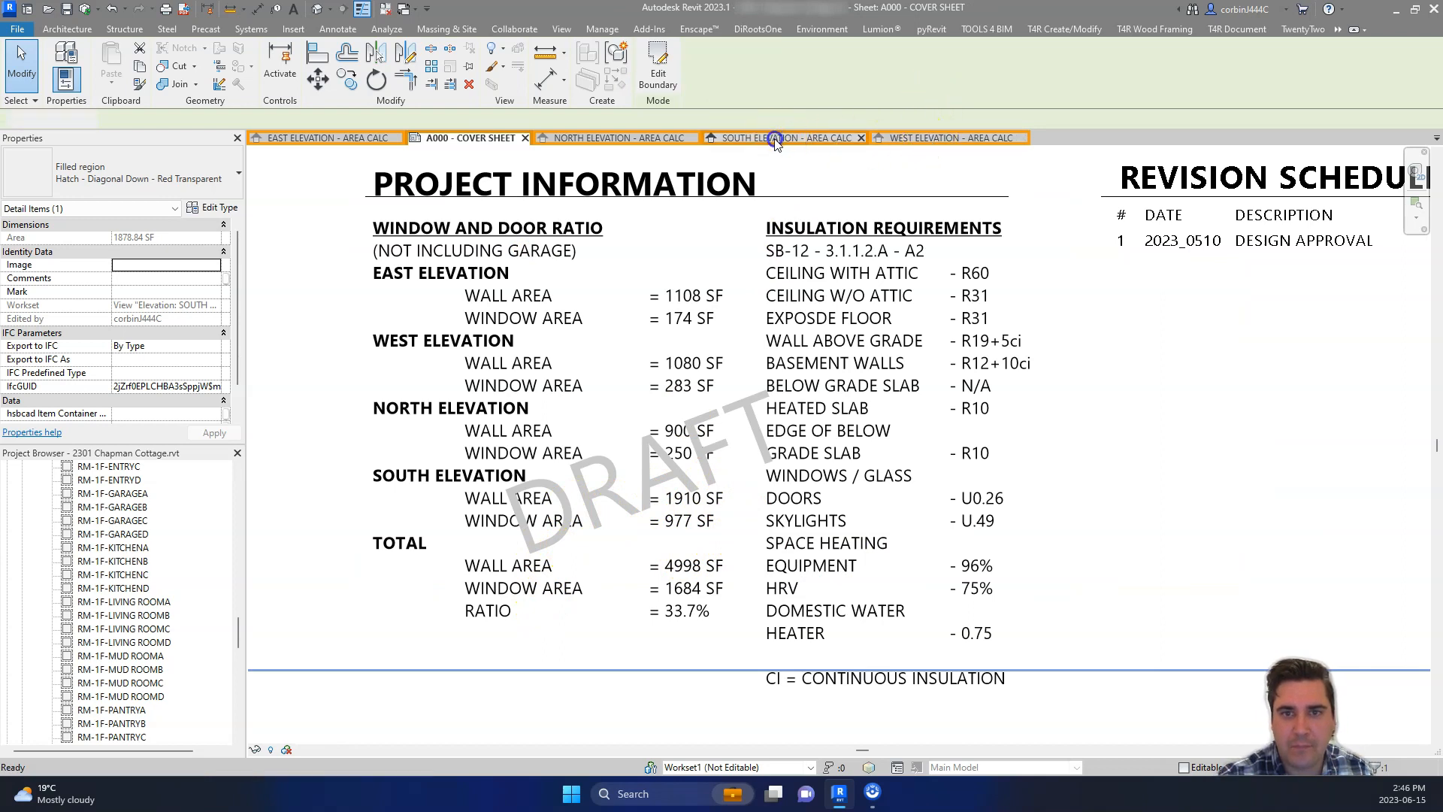
click(777, 136)
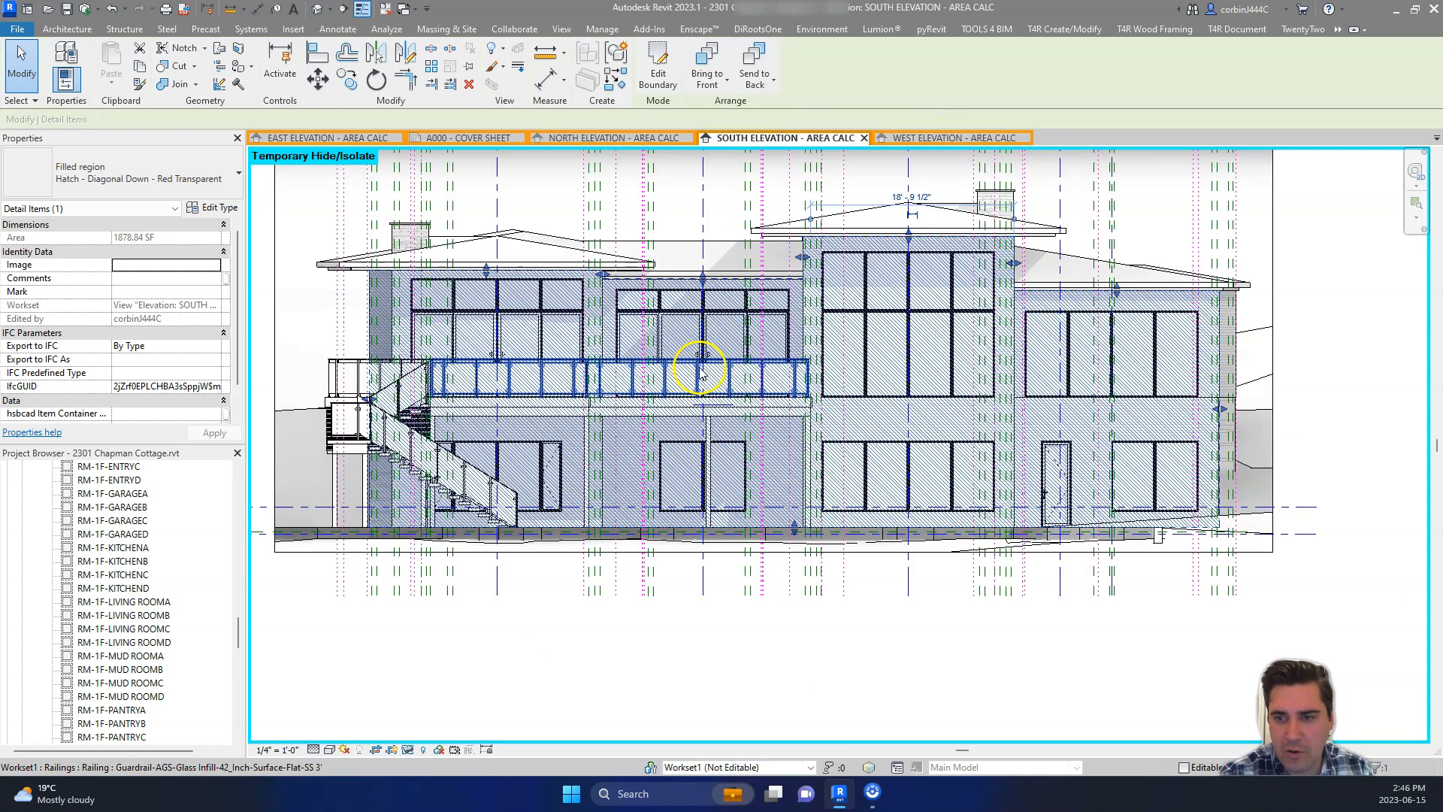
scroll(up, 3)
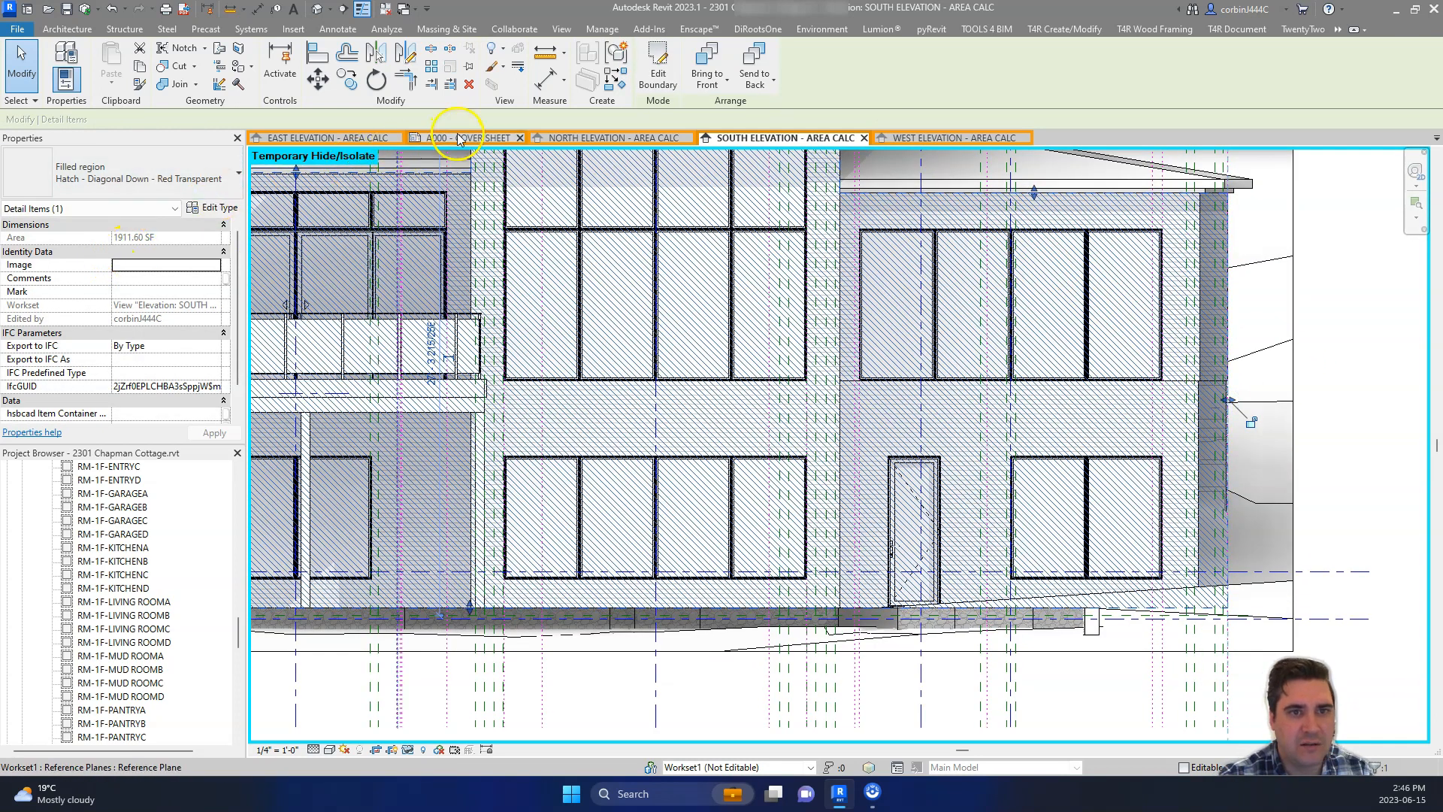
click(460, 137)
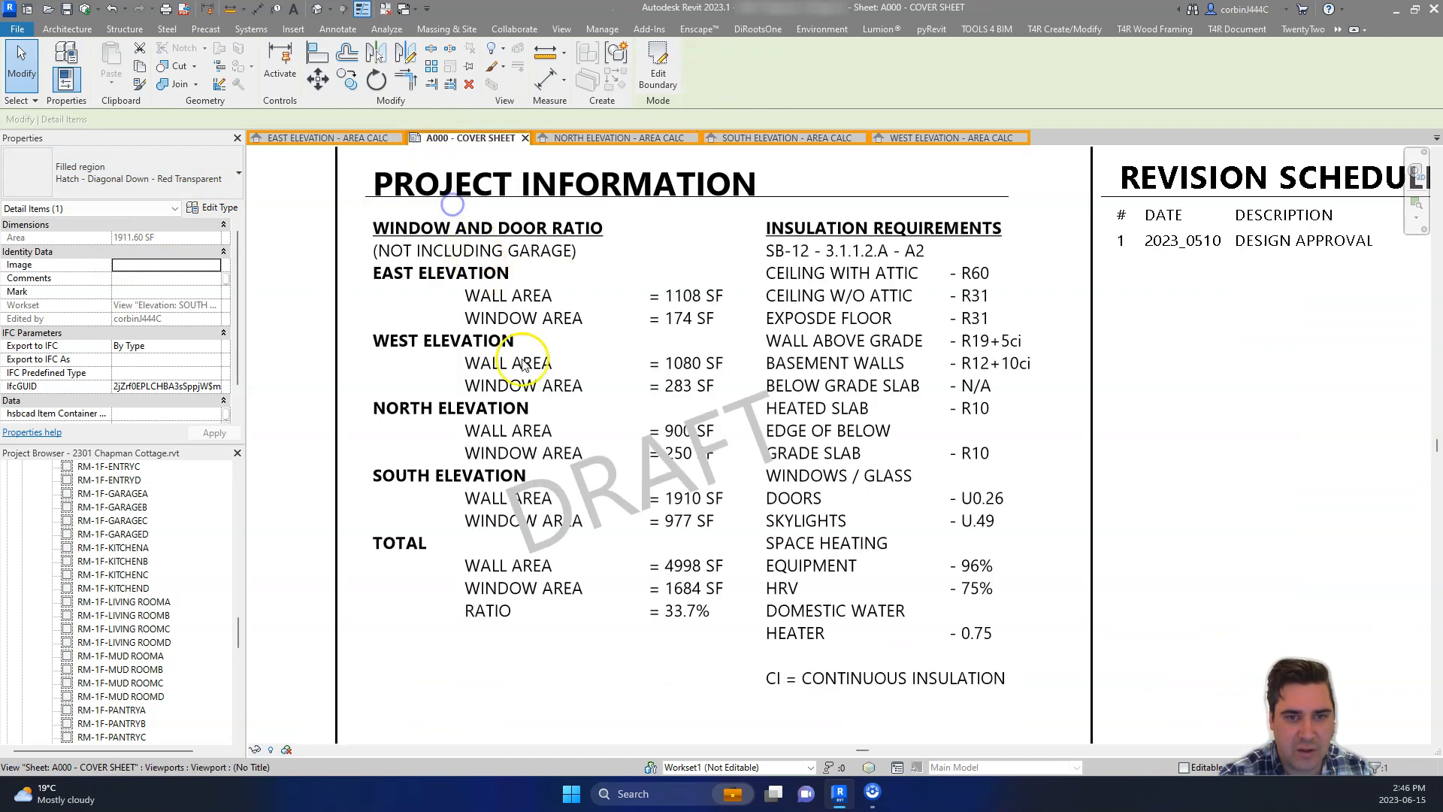
mouse_move(944, 136)
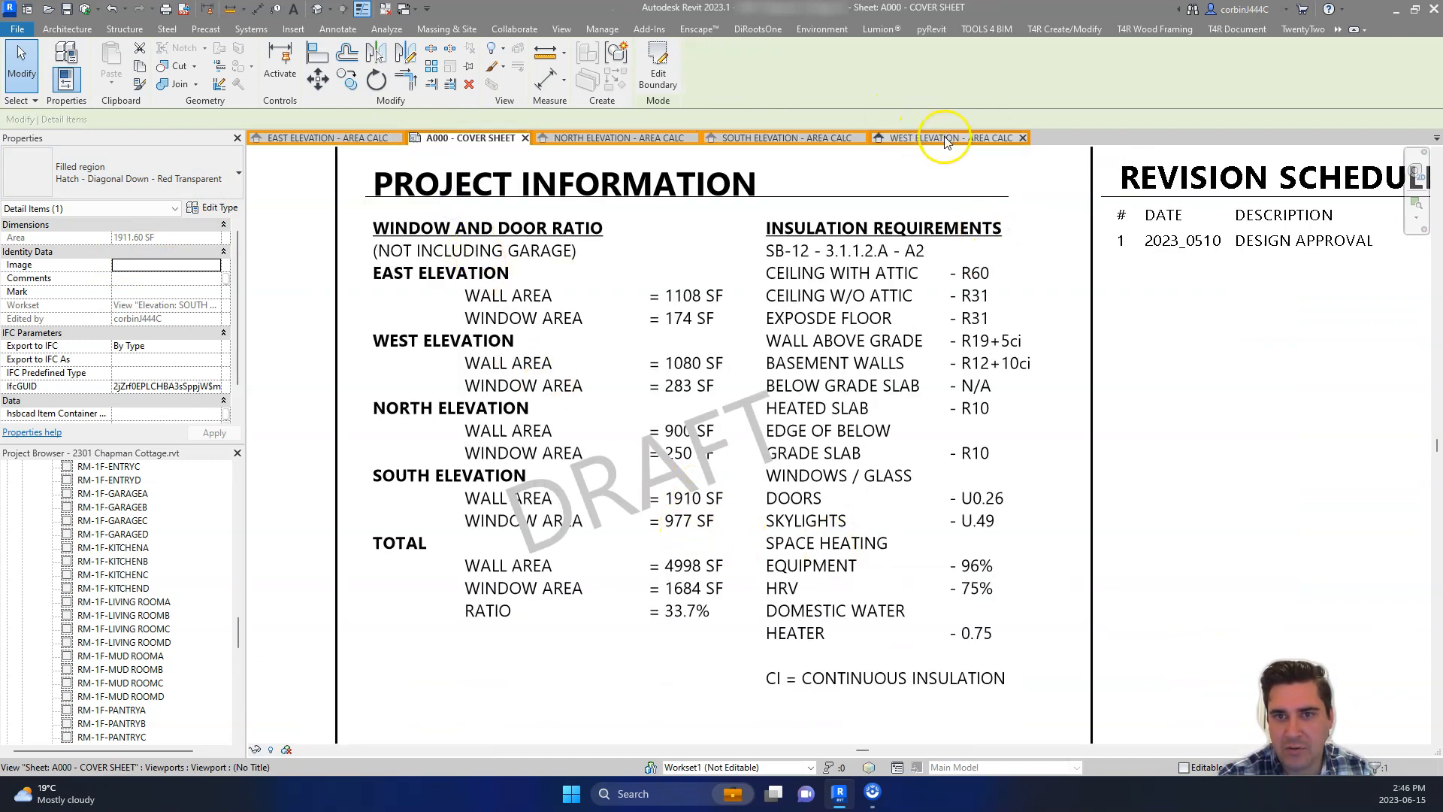
click(779, 136)
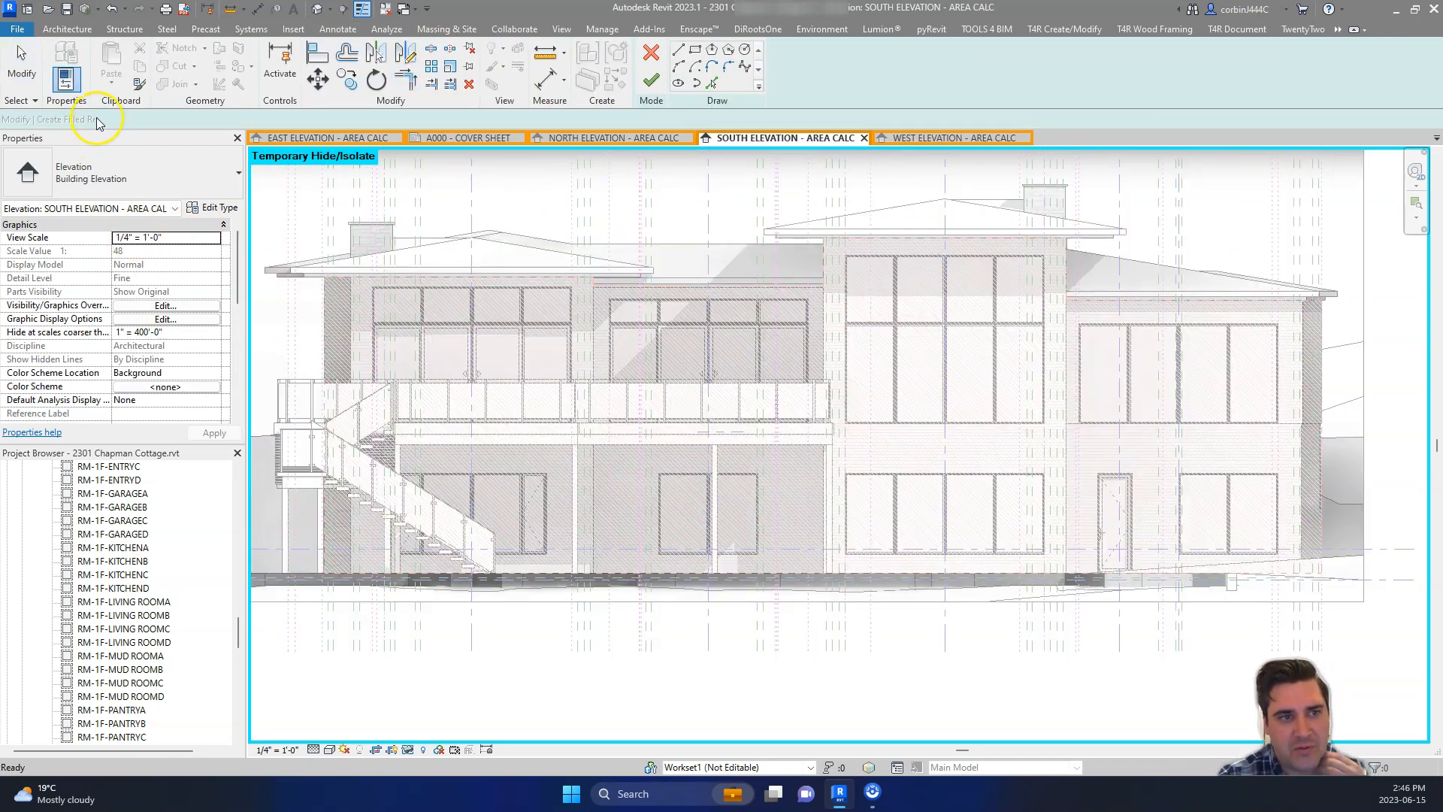
Step: Fill the south windows with a Solid - Grey - 220 - Transparent region of about 974 SF and compare on the cover sheet
click(124, 175)
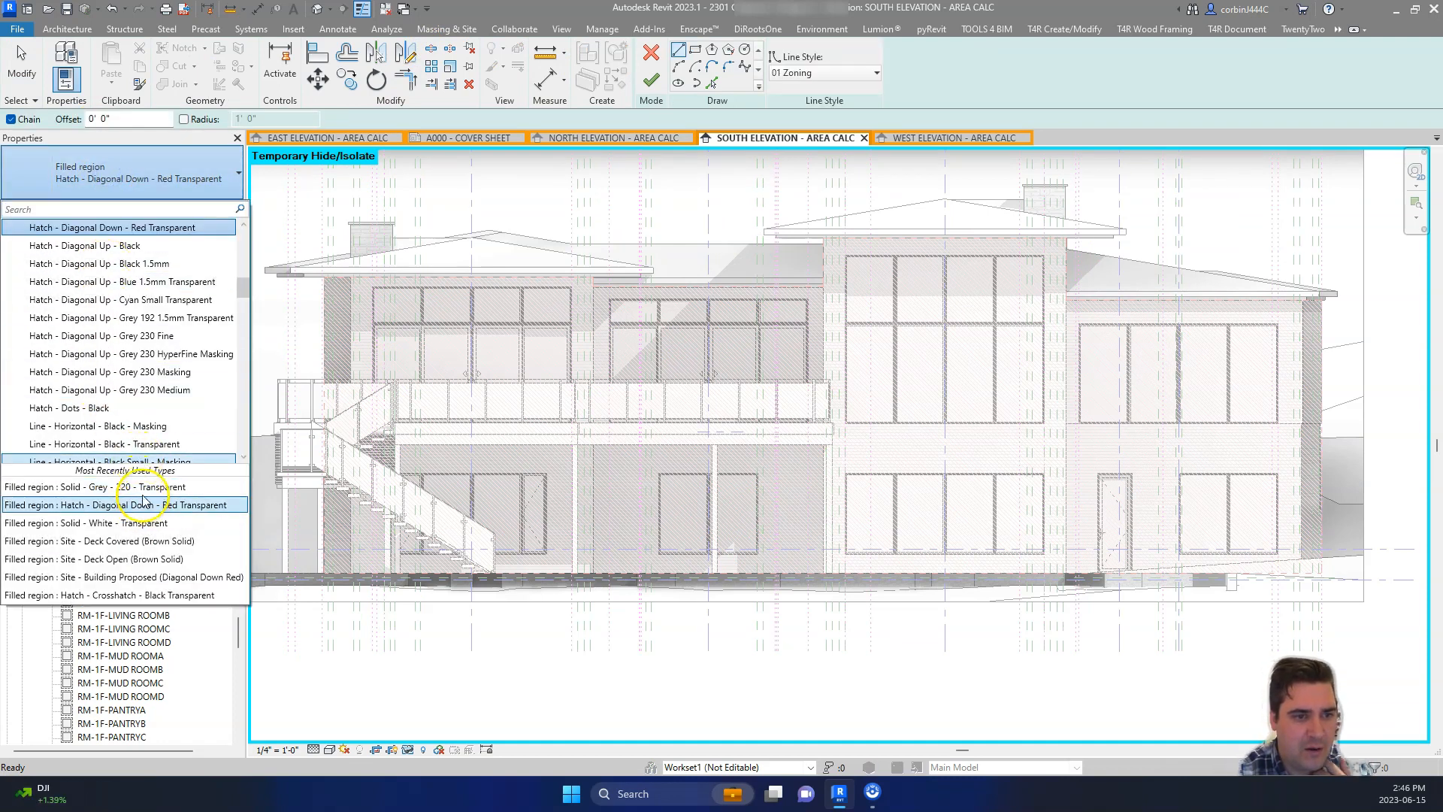
click(92, 485)
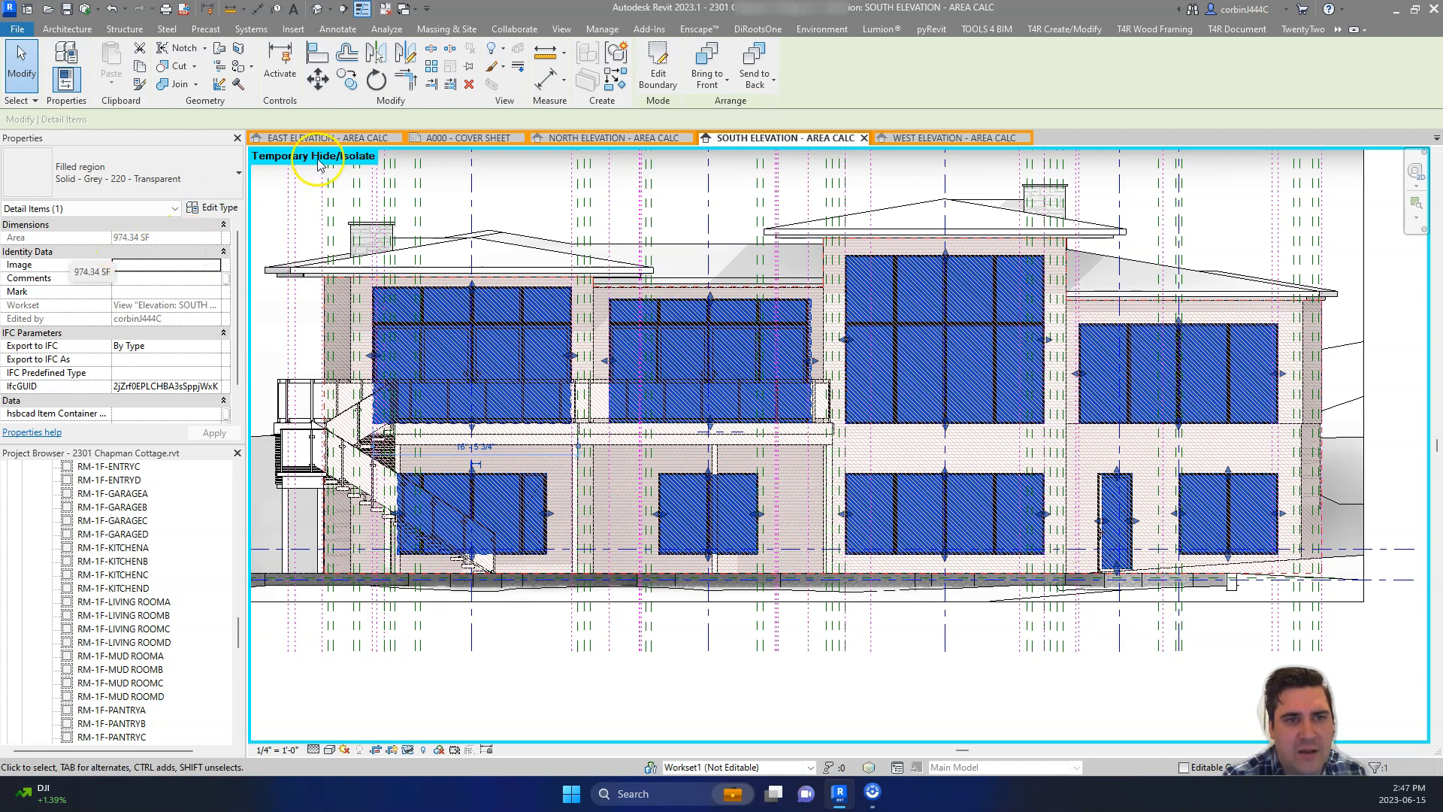
click(466, 137)
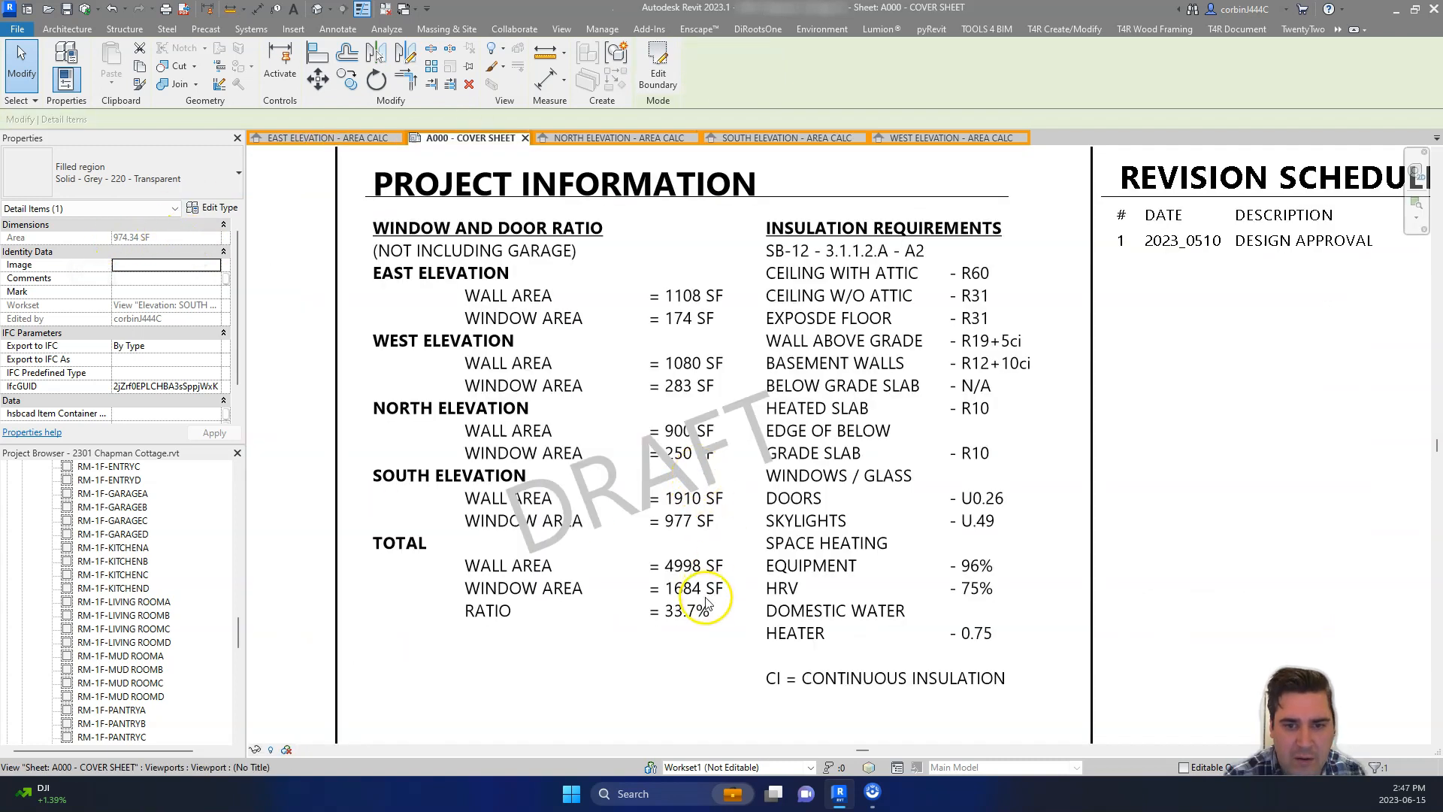
Step: Open the North Elevation area-calc view showing its hatched regions
click(690, 667)
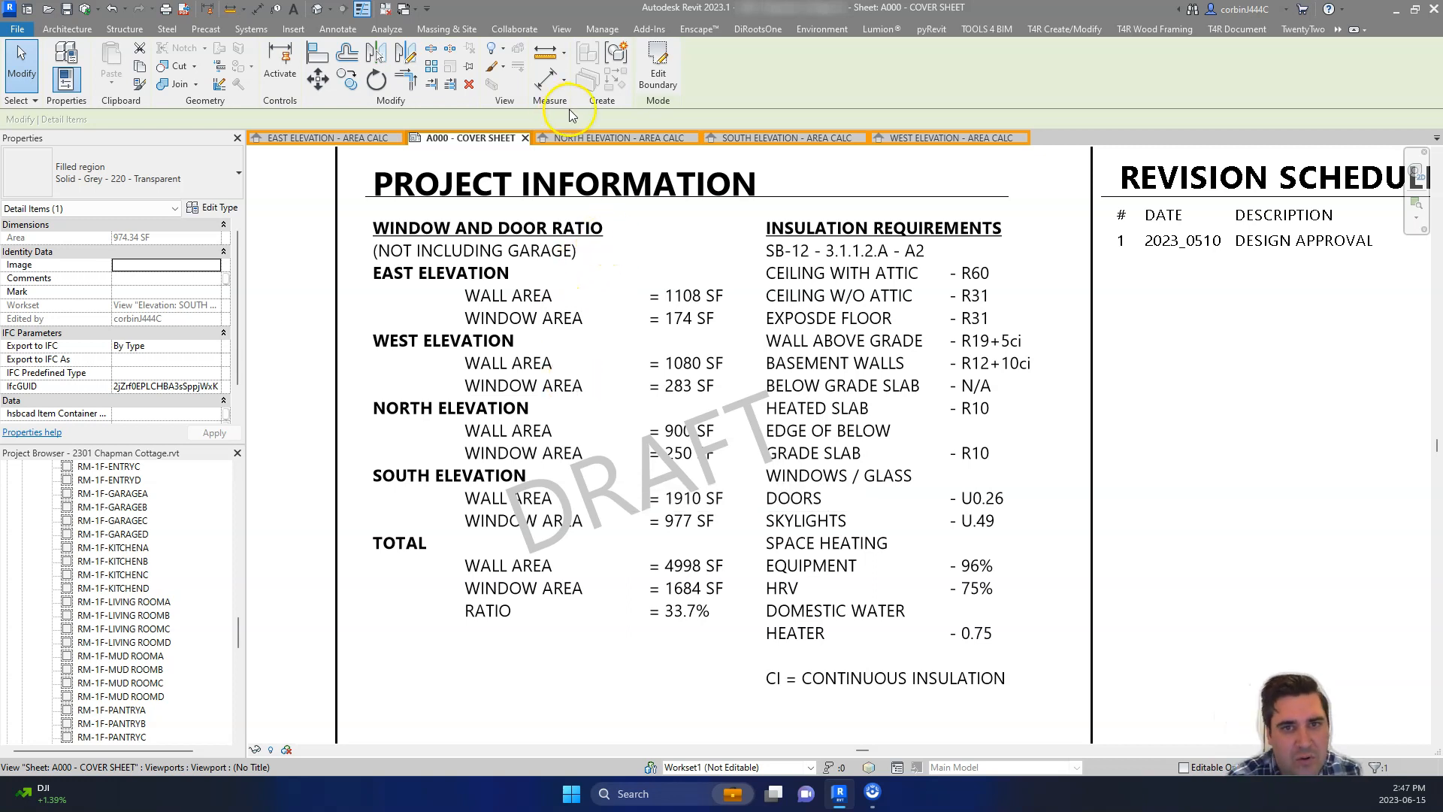
click(611, 137)
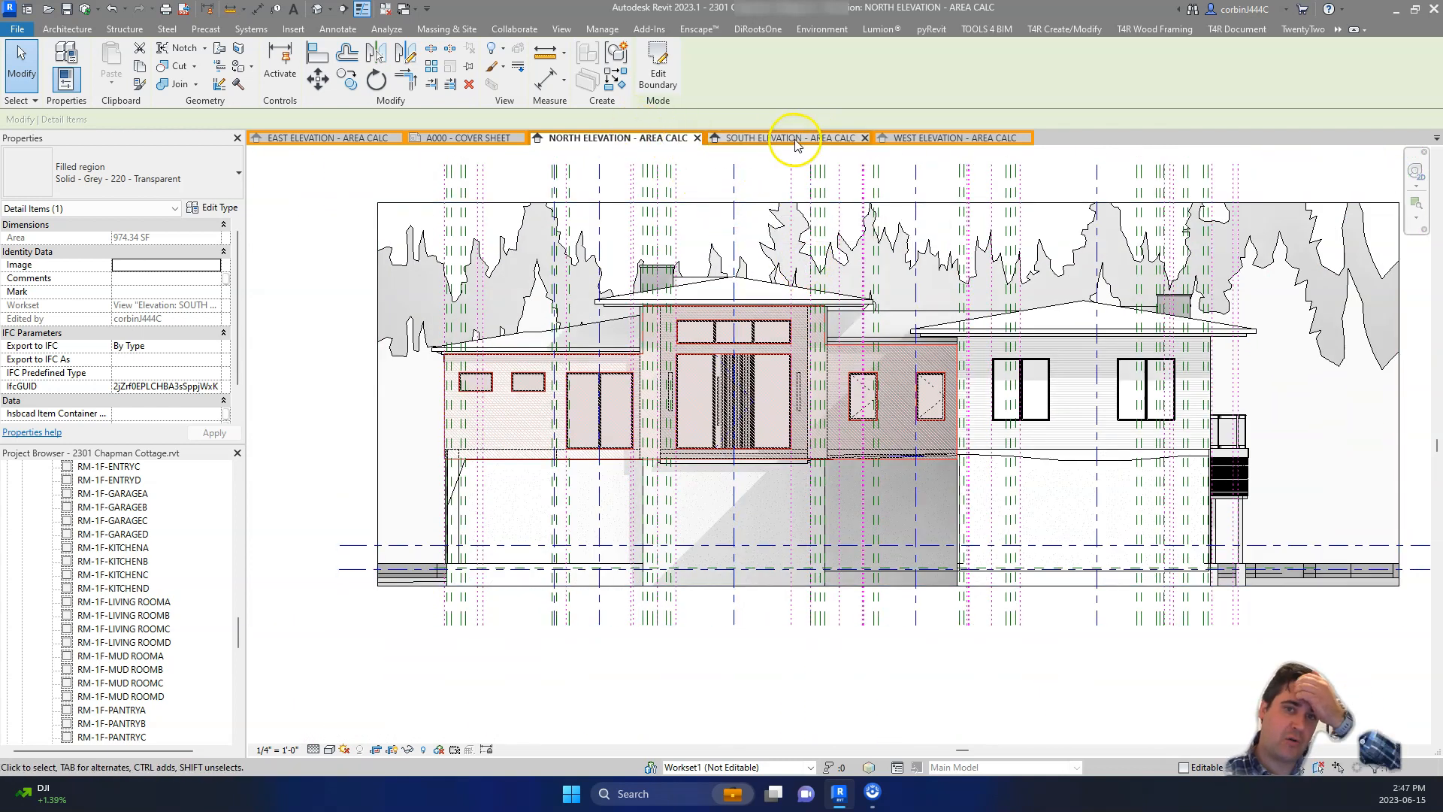
mouse_move(786, 138)
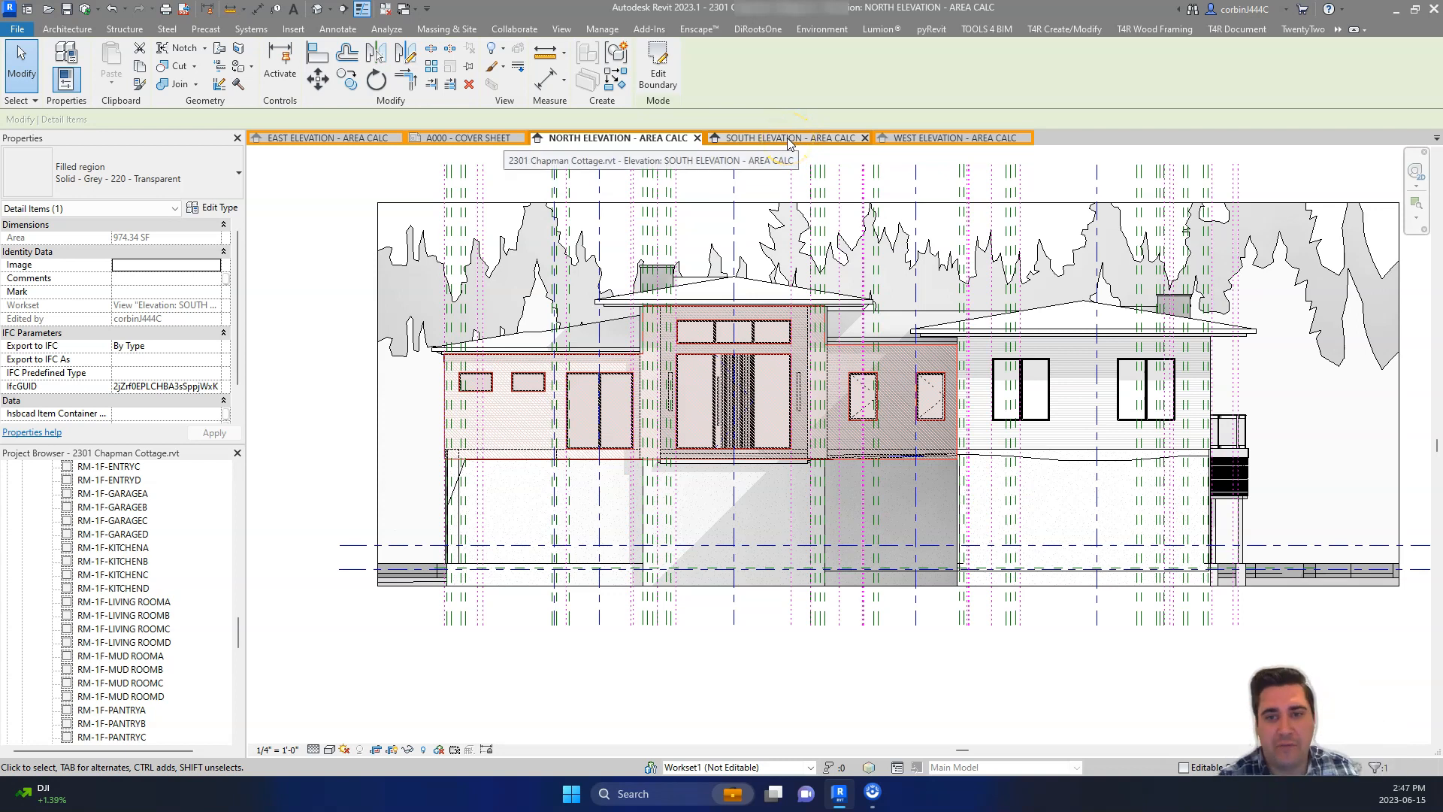
mouse_move(786, 140)
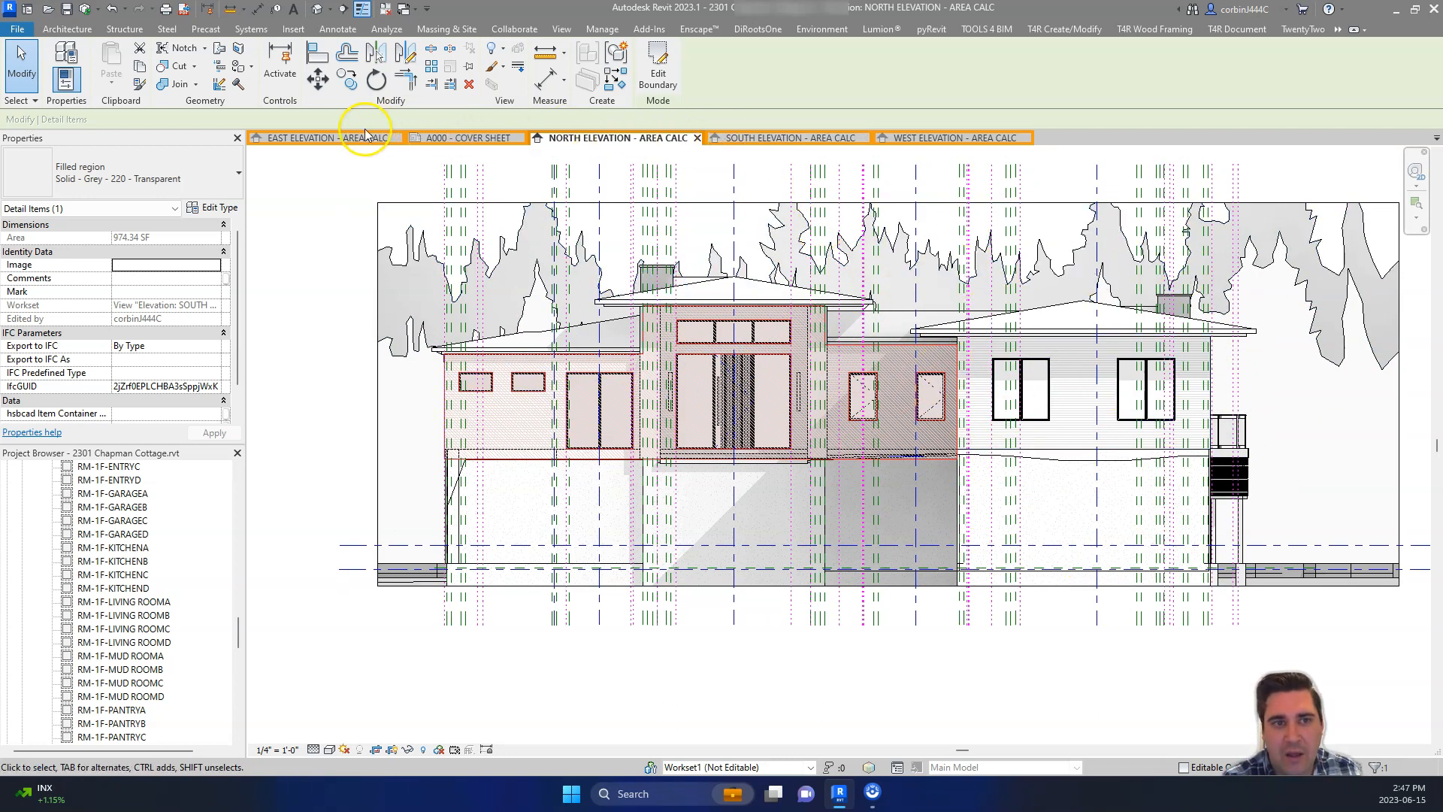
Step: Open the East Elevation area-calc view with its wall and window regions
click(303, 136)
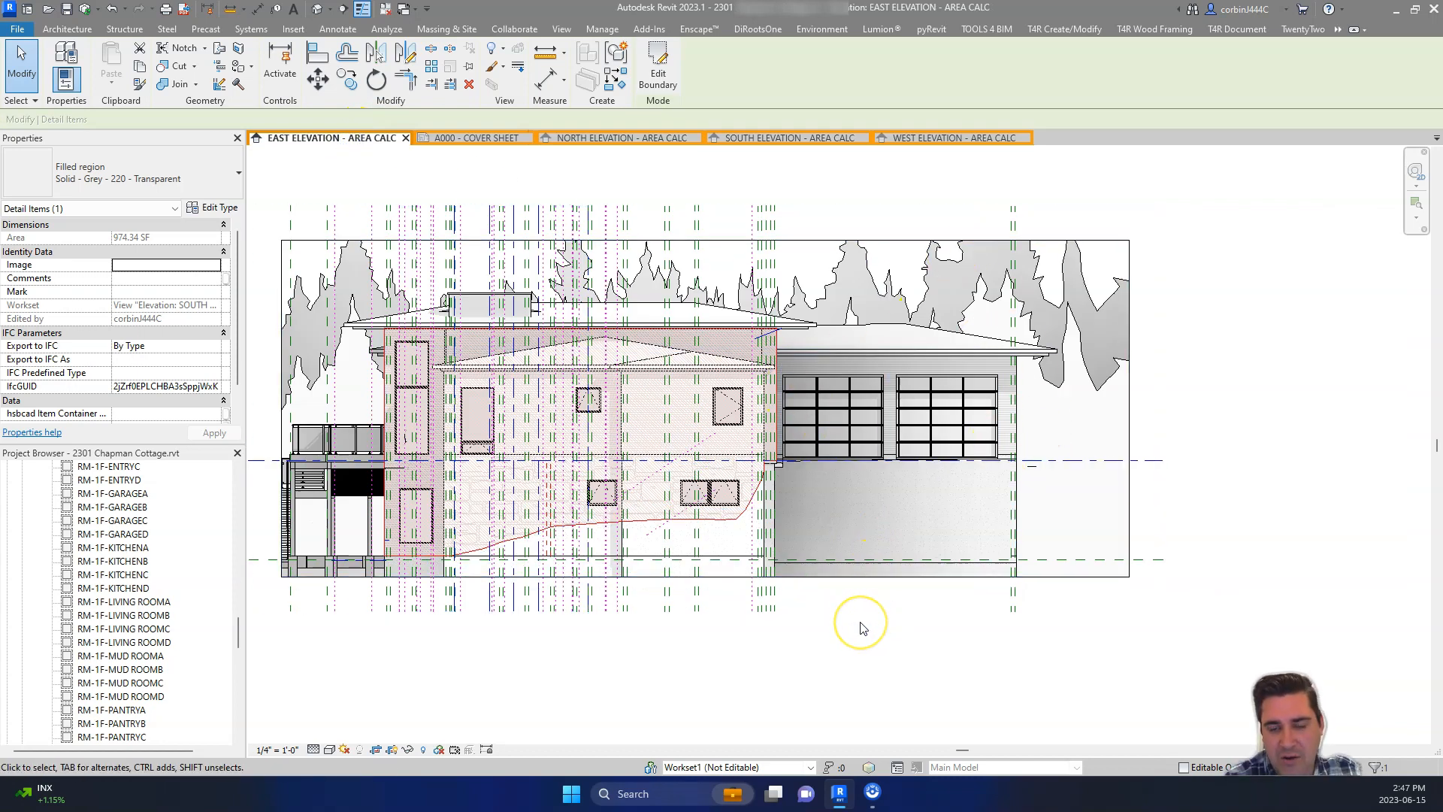
mouse_move(860, 628)
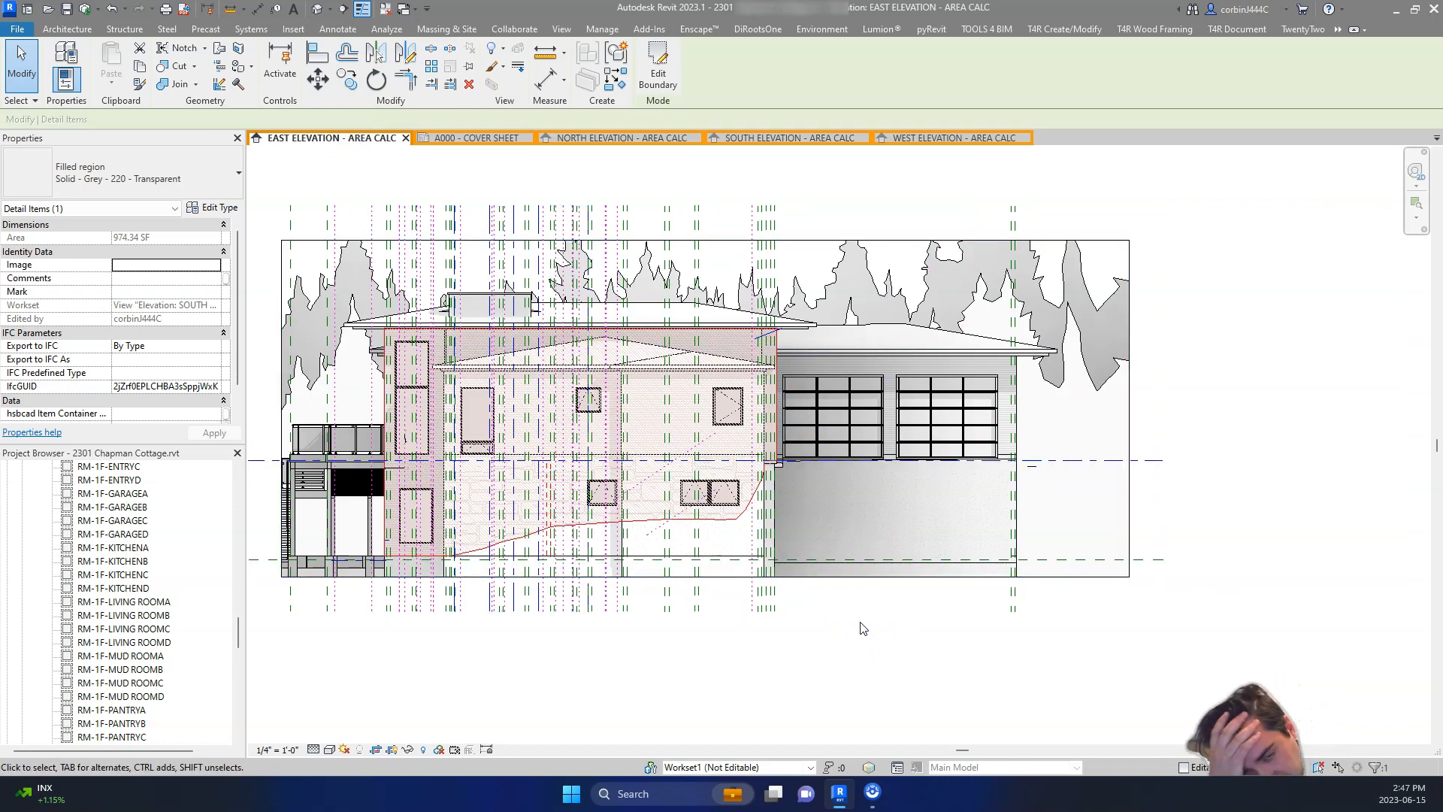